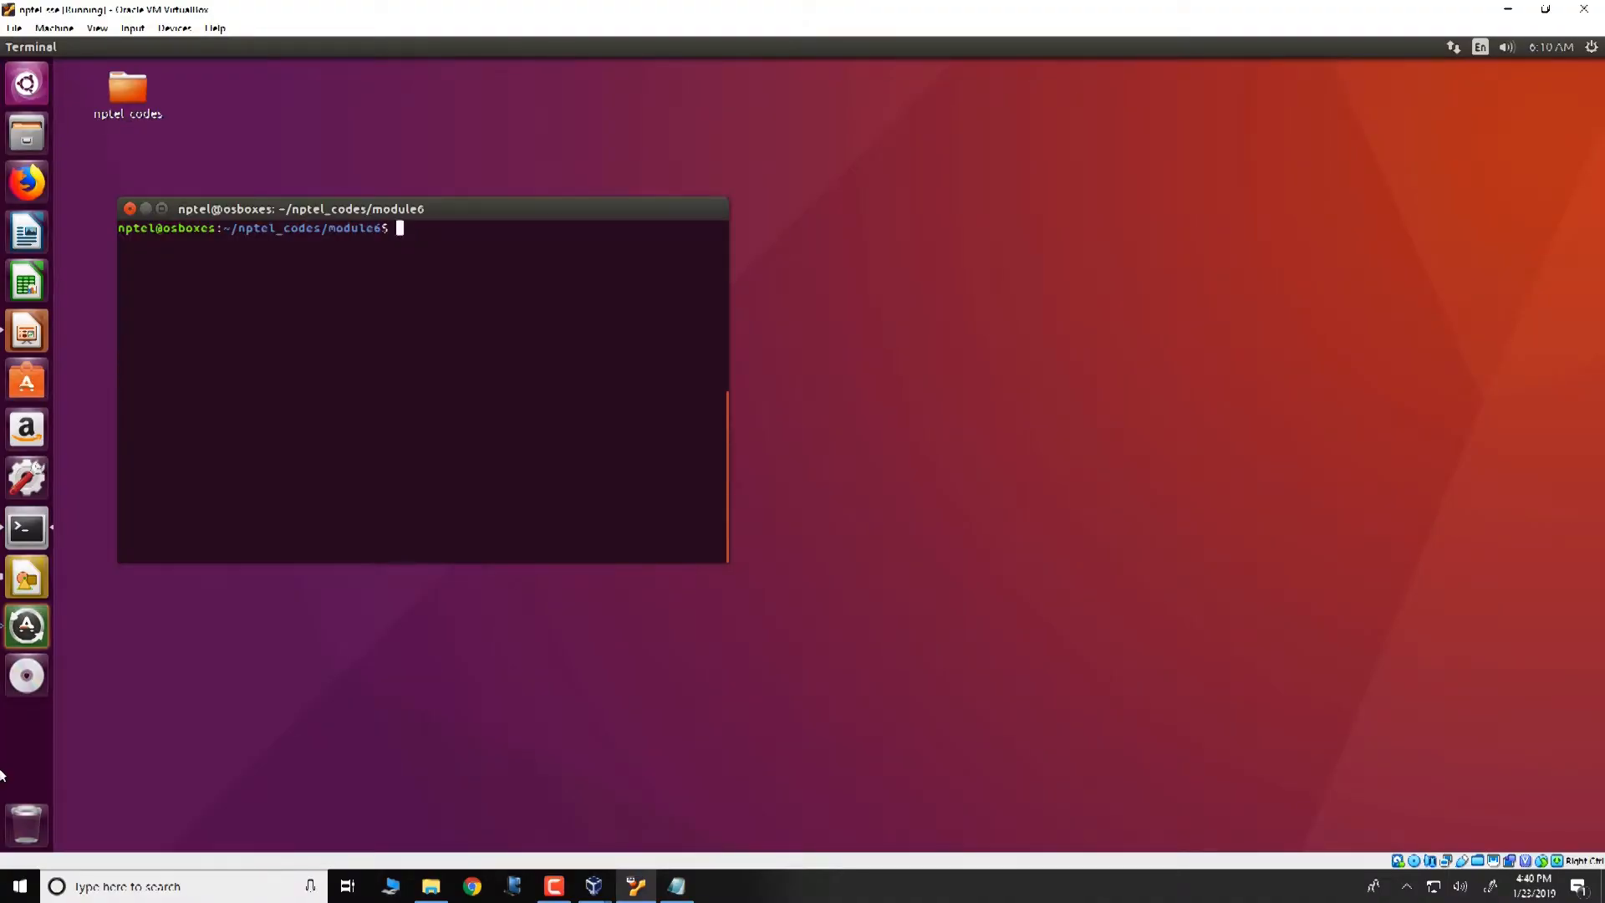
# - Start a vim command for a print source file at the module6 prompt
pyautogui.write('vim print')
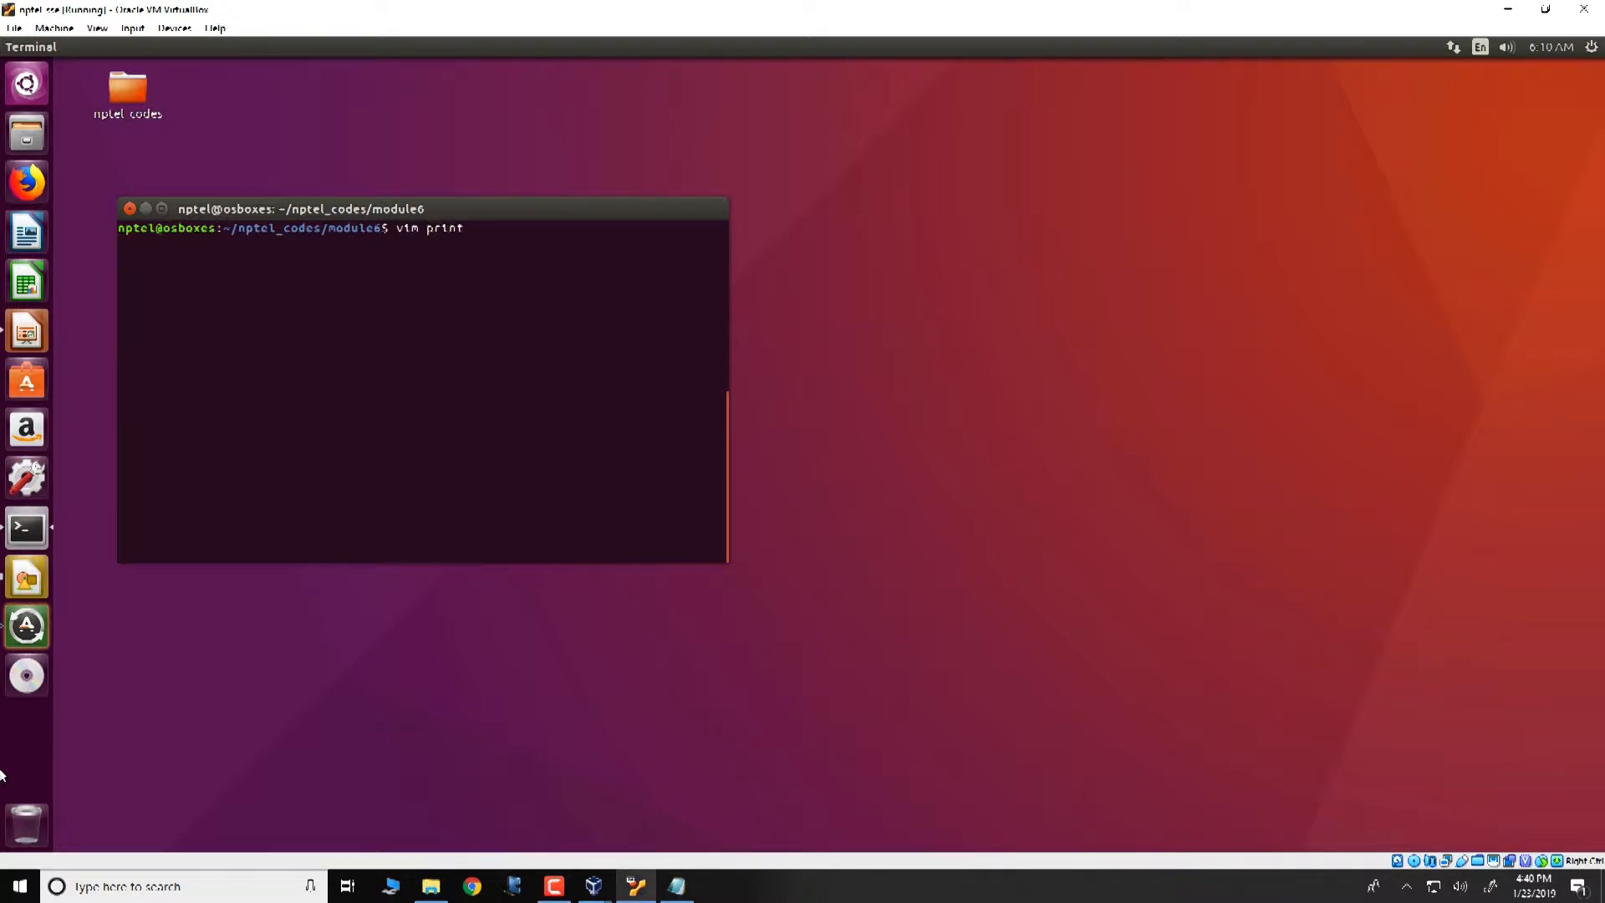
# - View print3a.c in vim, then quit back to the module6 shell prompt
pyautogui.write('3a.c')
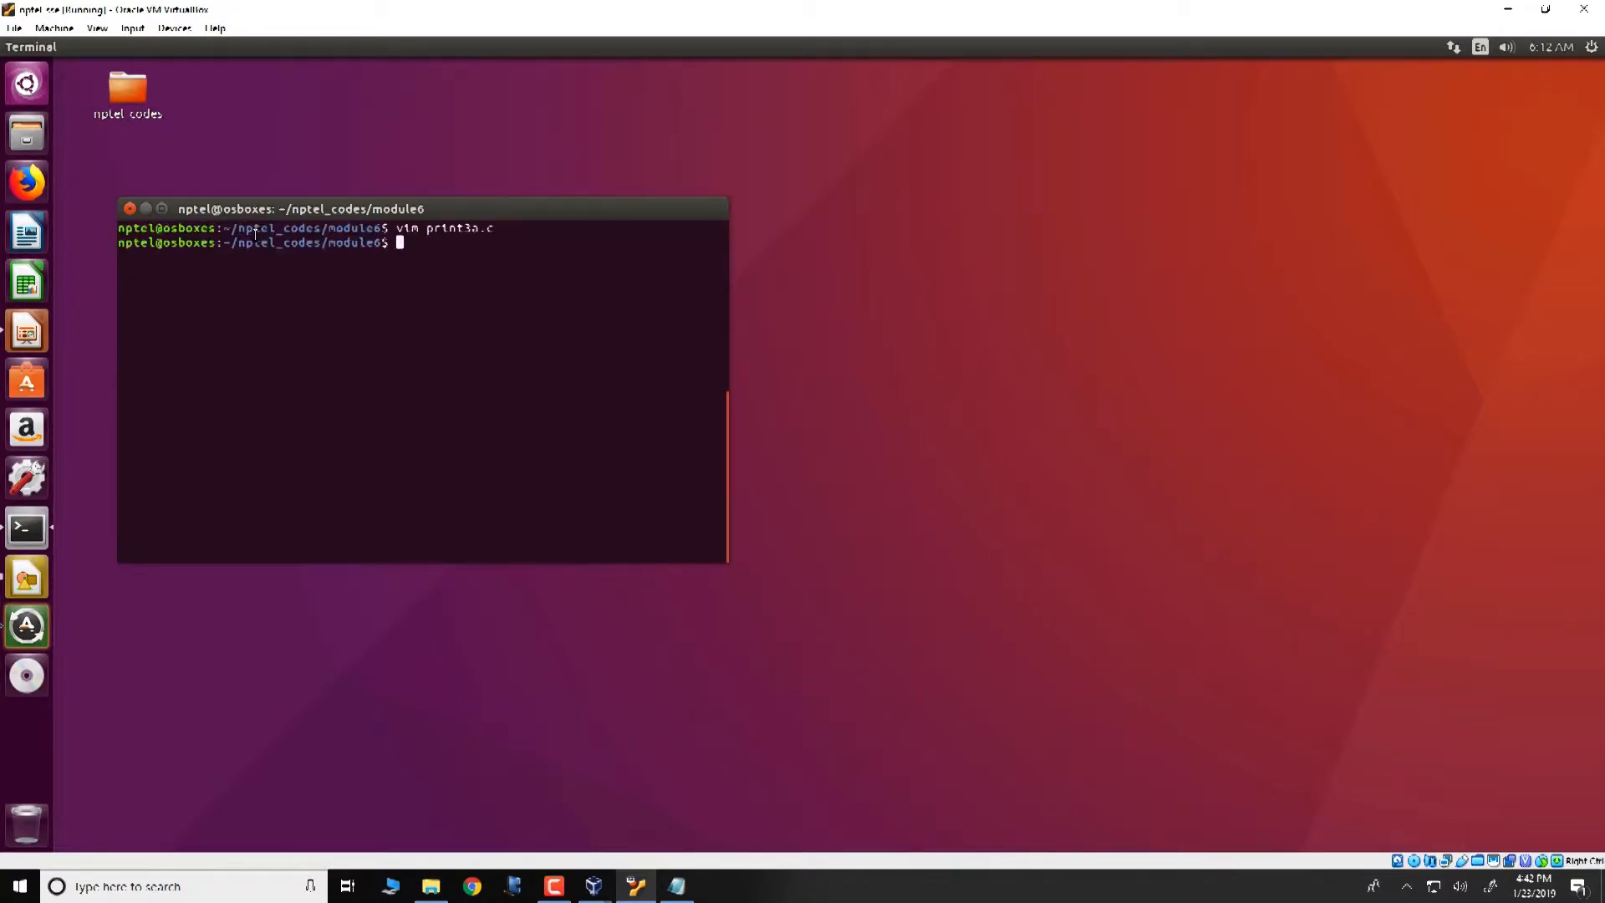
# - Run make clean and make, then run ./print3a, which prints 0804a028 and 60
pyautogui.write('make clear')
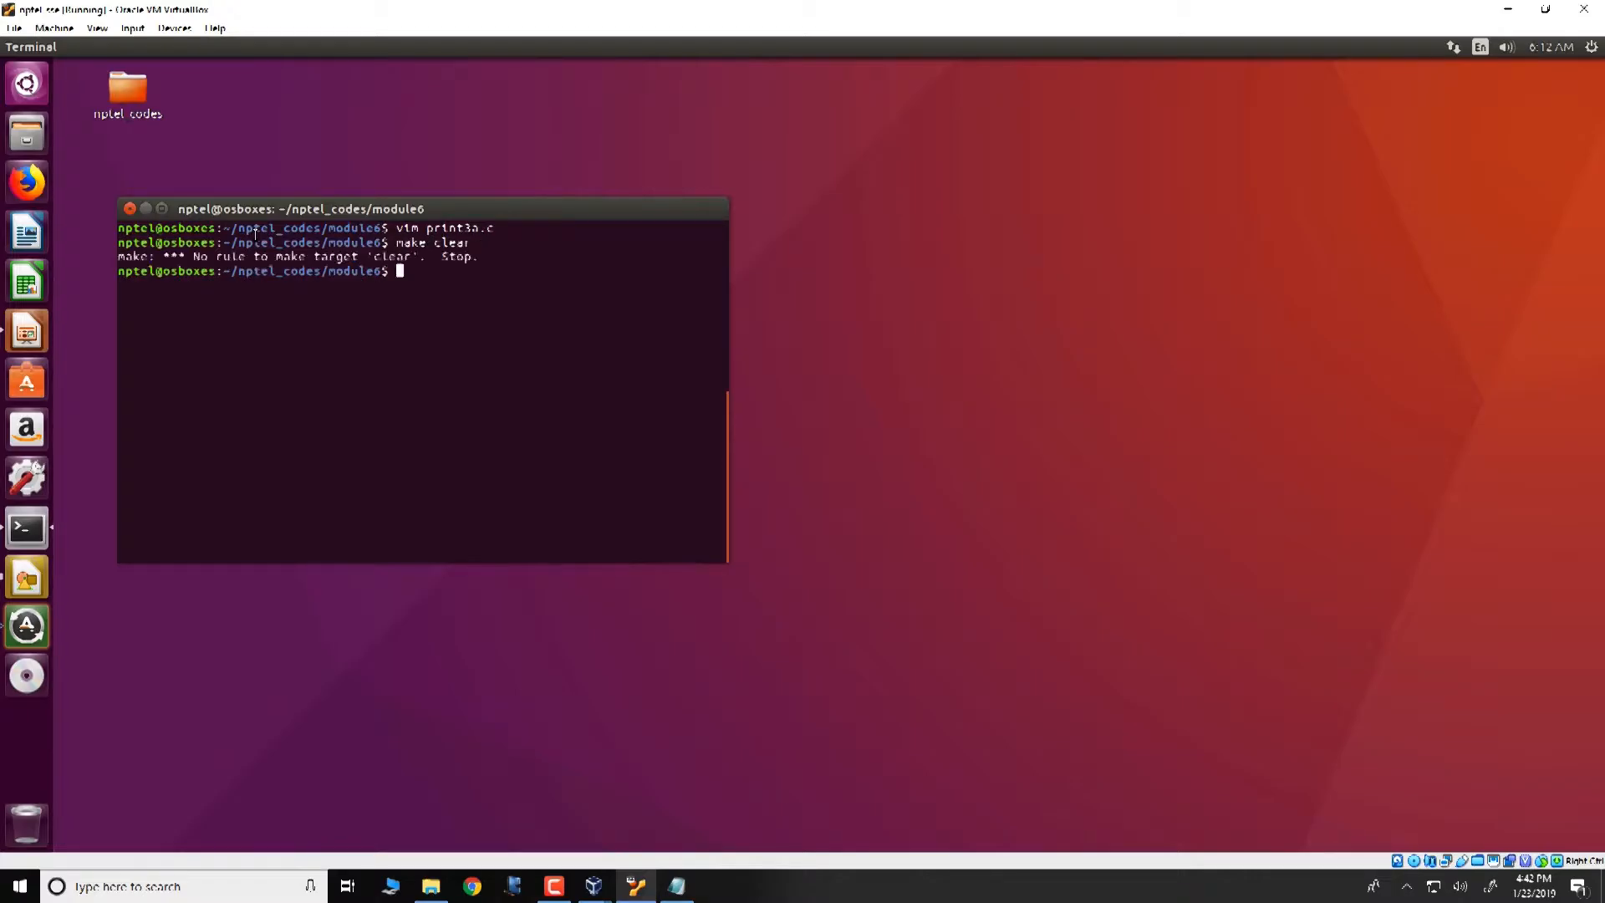
pyautogui.write('make clear')
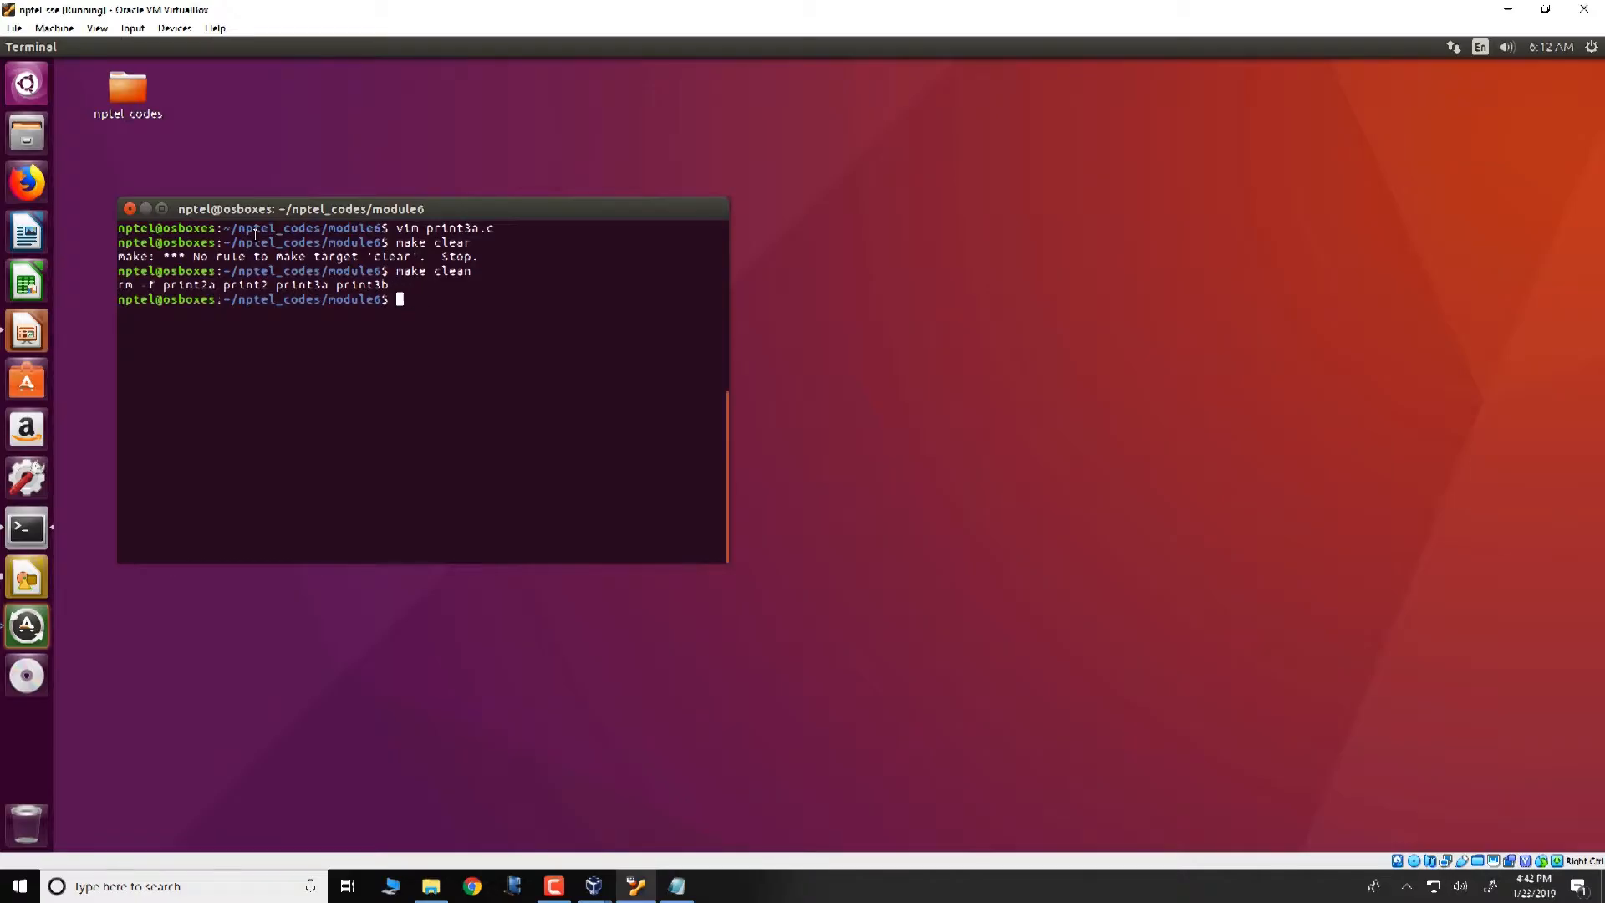
pyautogui.write('make')
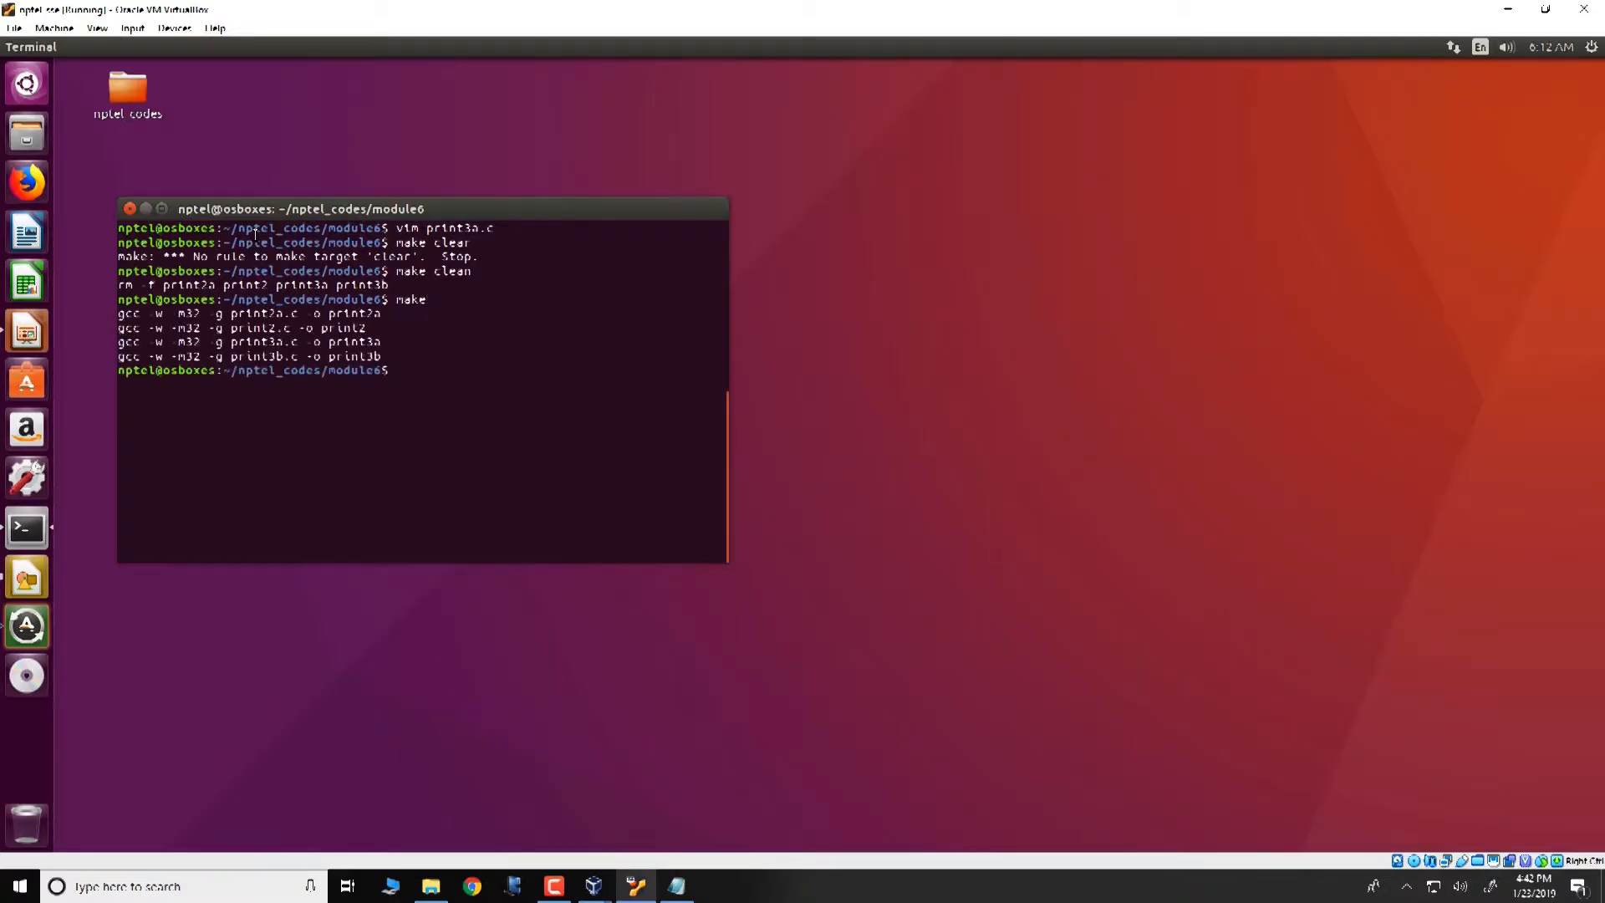
pyautogui.write('./print3a')
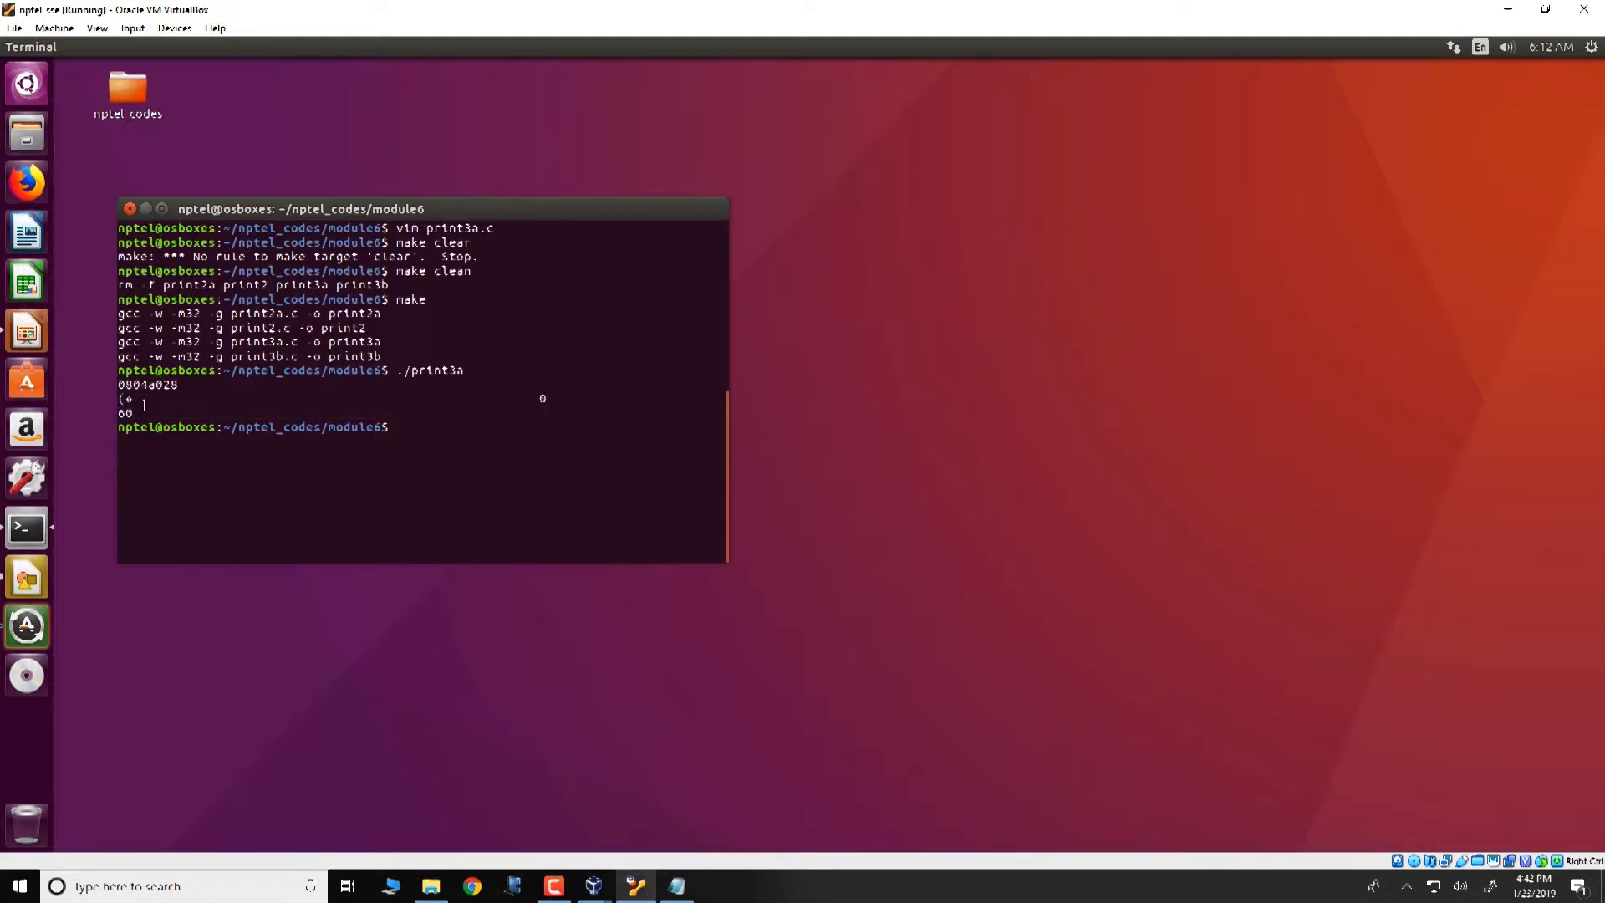
# - Edit print3a.c in vim, rebuild, and rerun ./print3a so it prints s=60
pyautogui.write('vim')
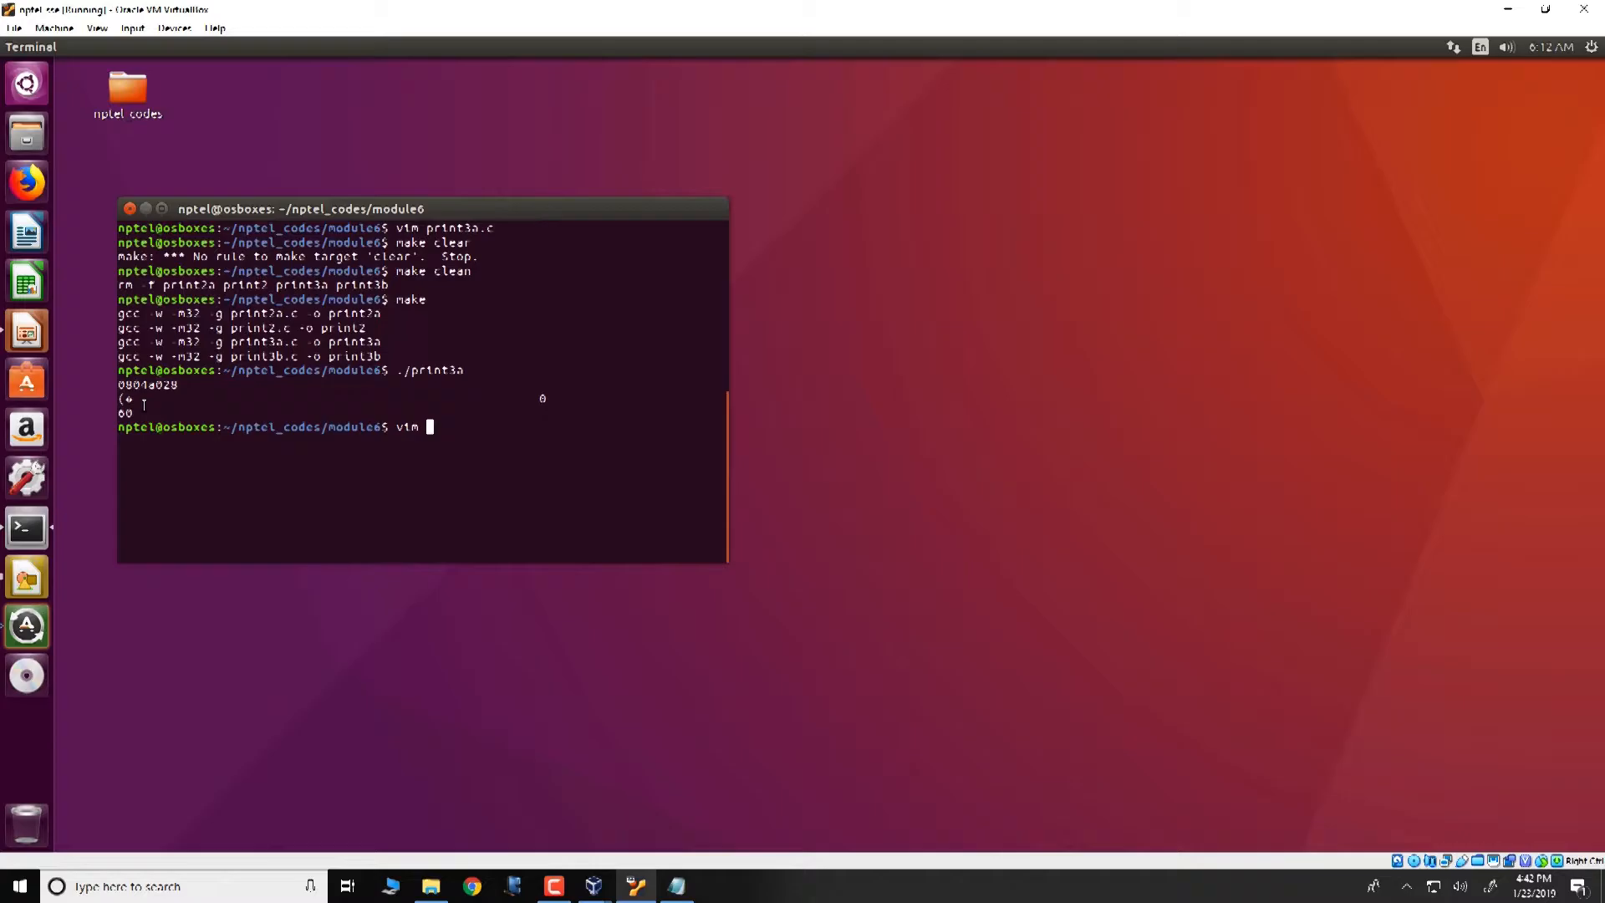
pyautogui.write('print3a.c')
pyautogui.write('make clean; make')
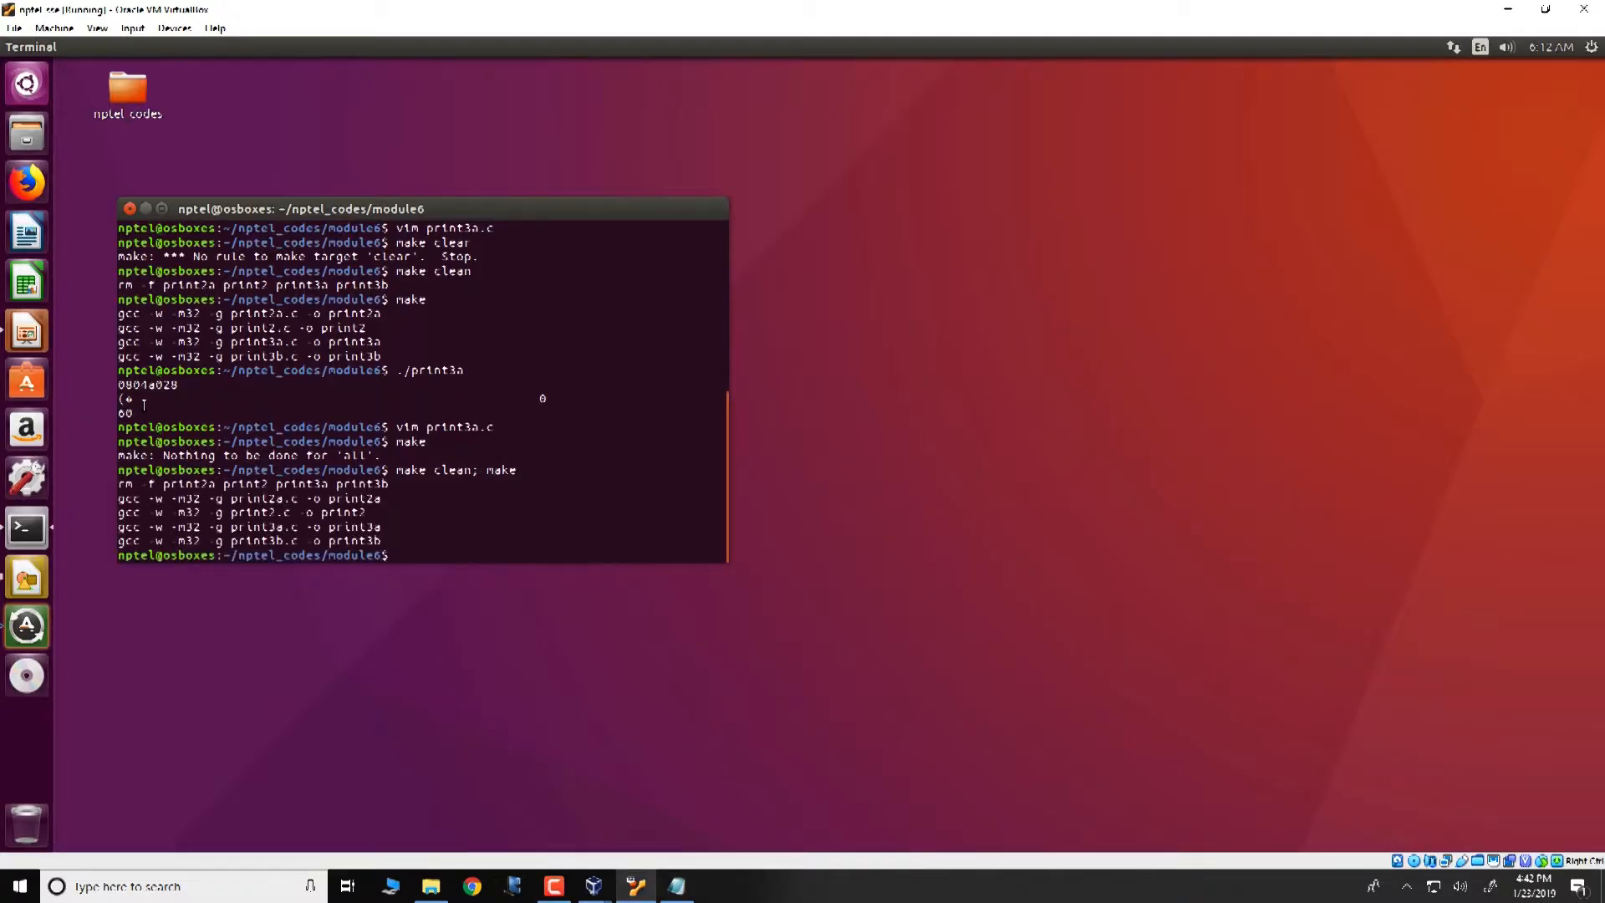
pyautogui.write('./print3a')
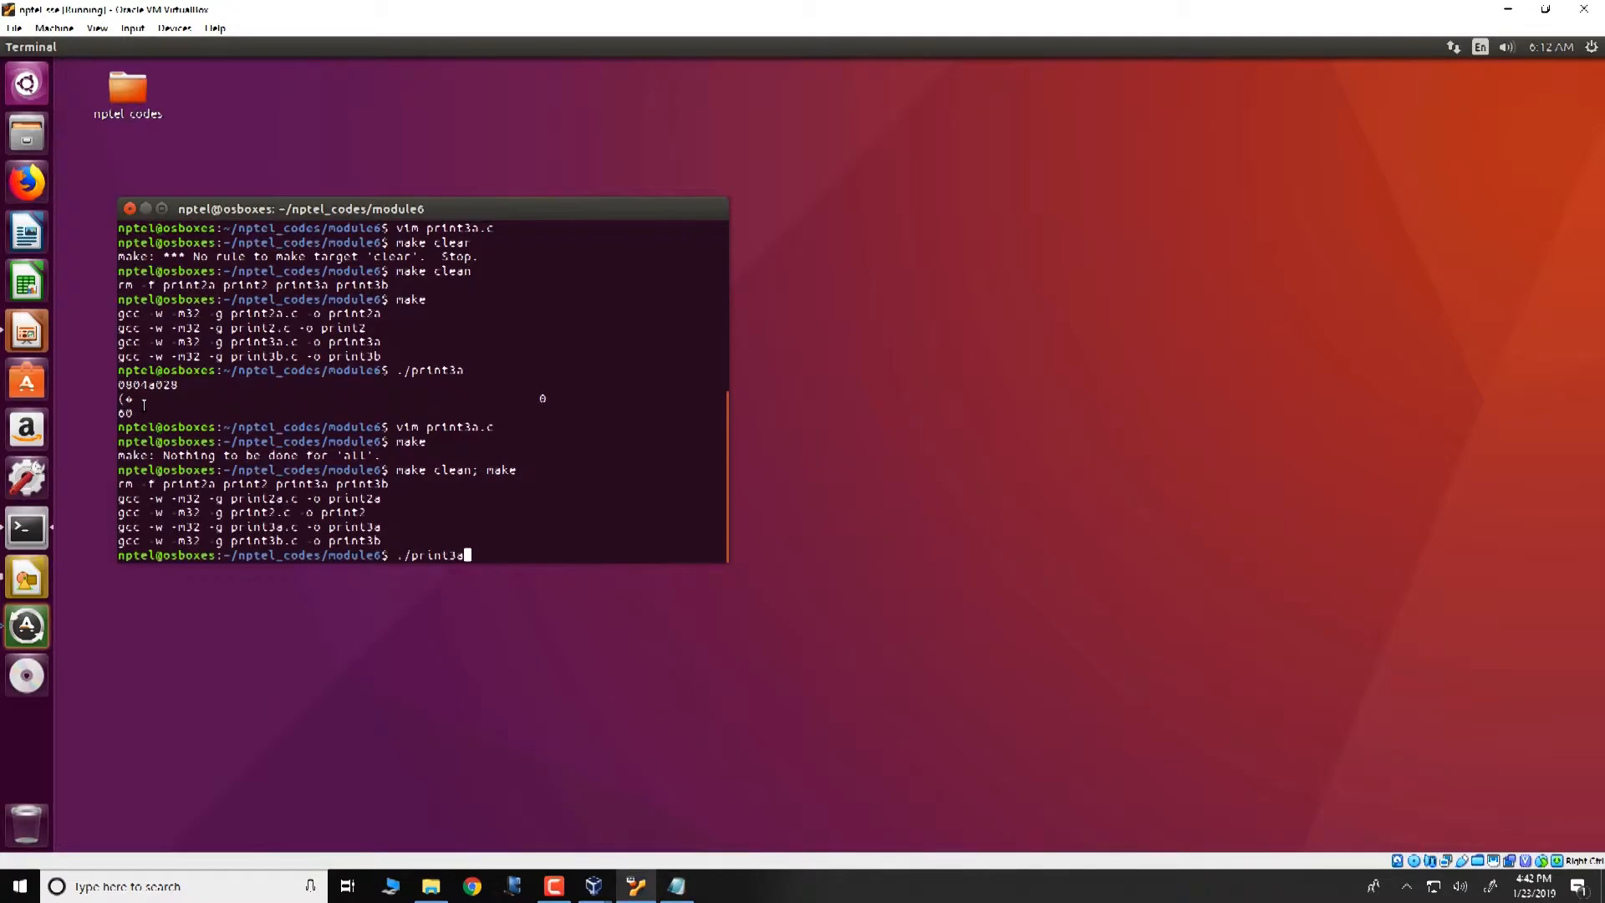
pyautogui.press('Return')
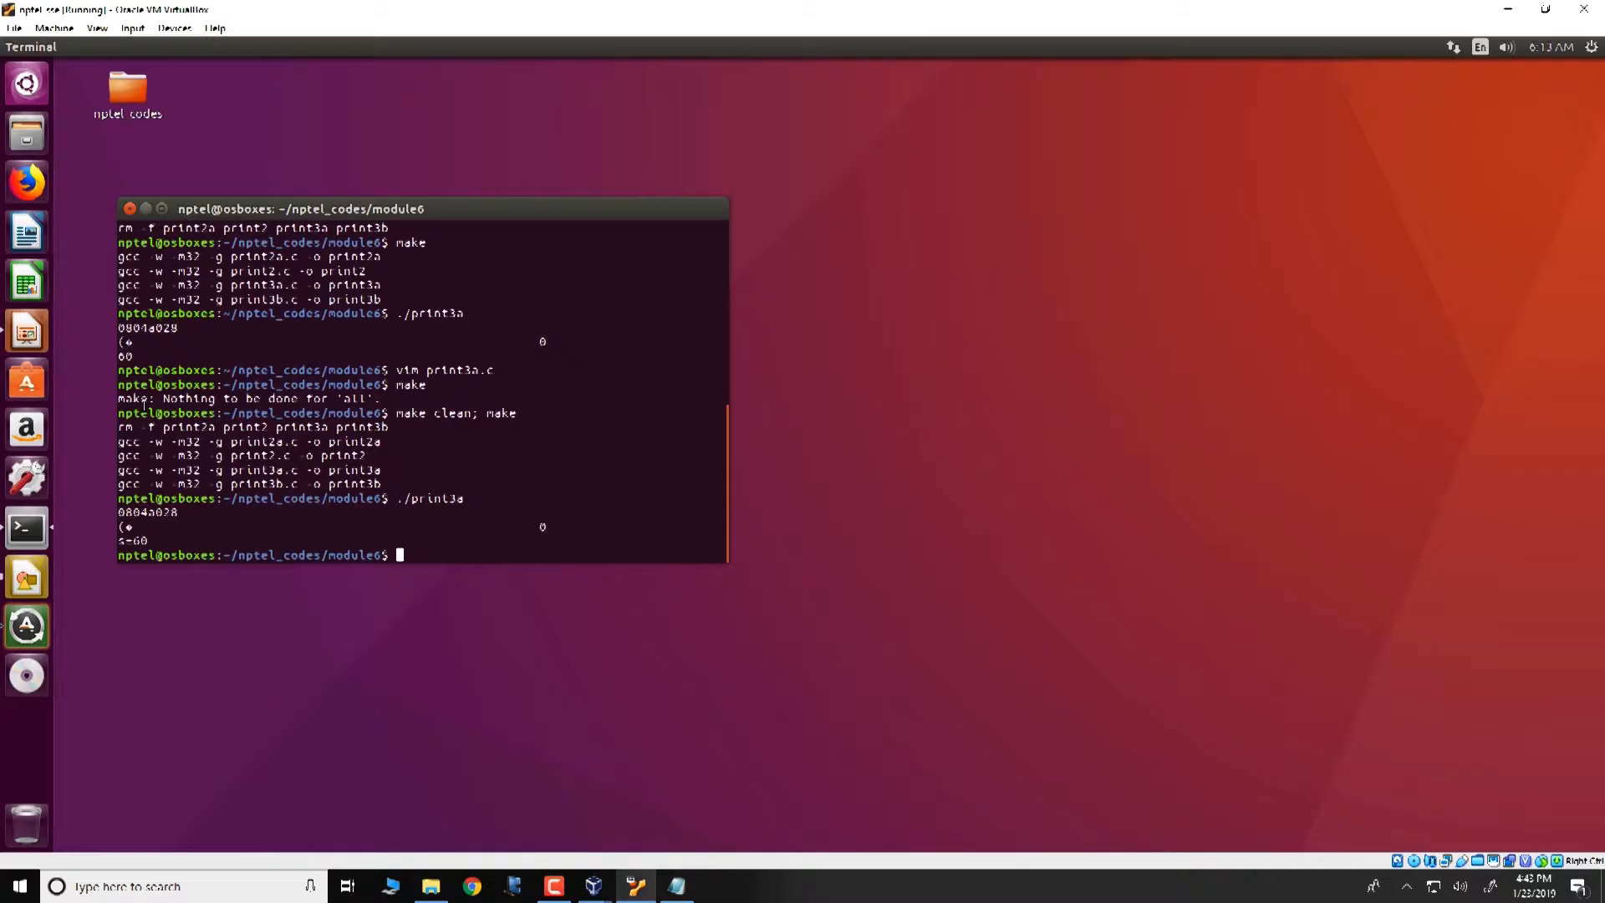
# - Show print3a.c in vim in a second terminal for reference
pyautogui.write('gvim')
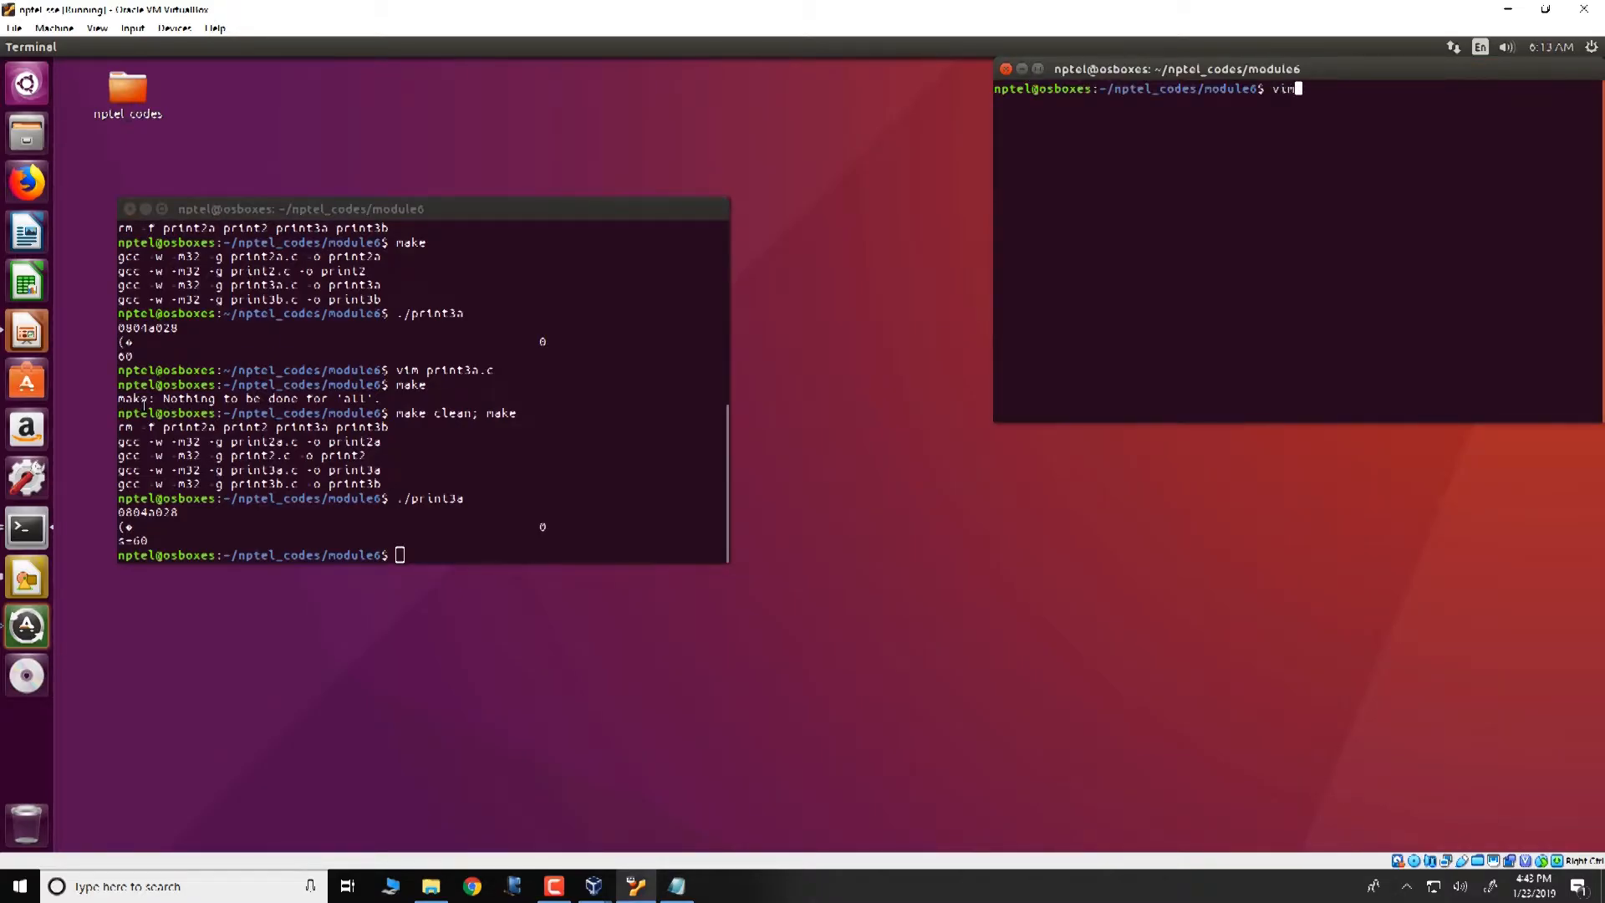
pyautogui.write('print3a.')
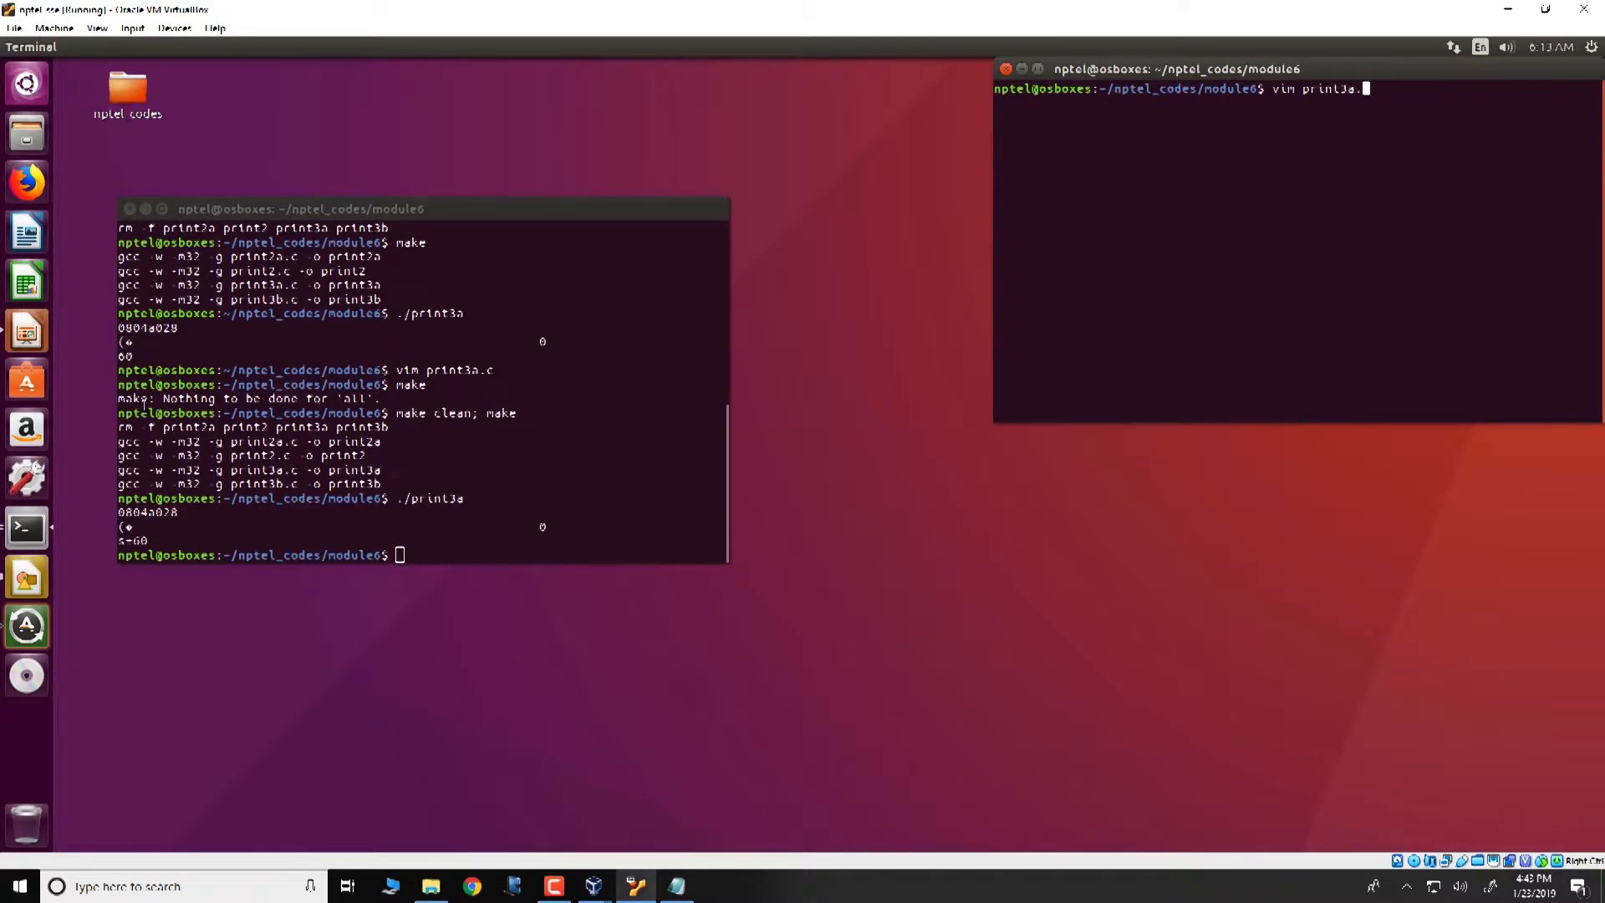
pyautogui.press('Return')
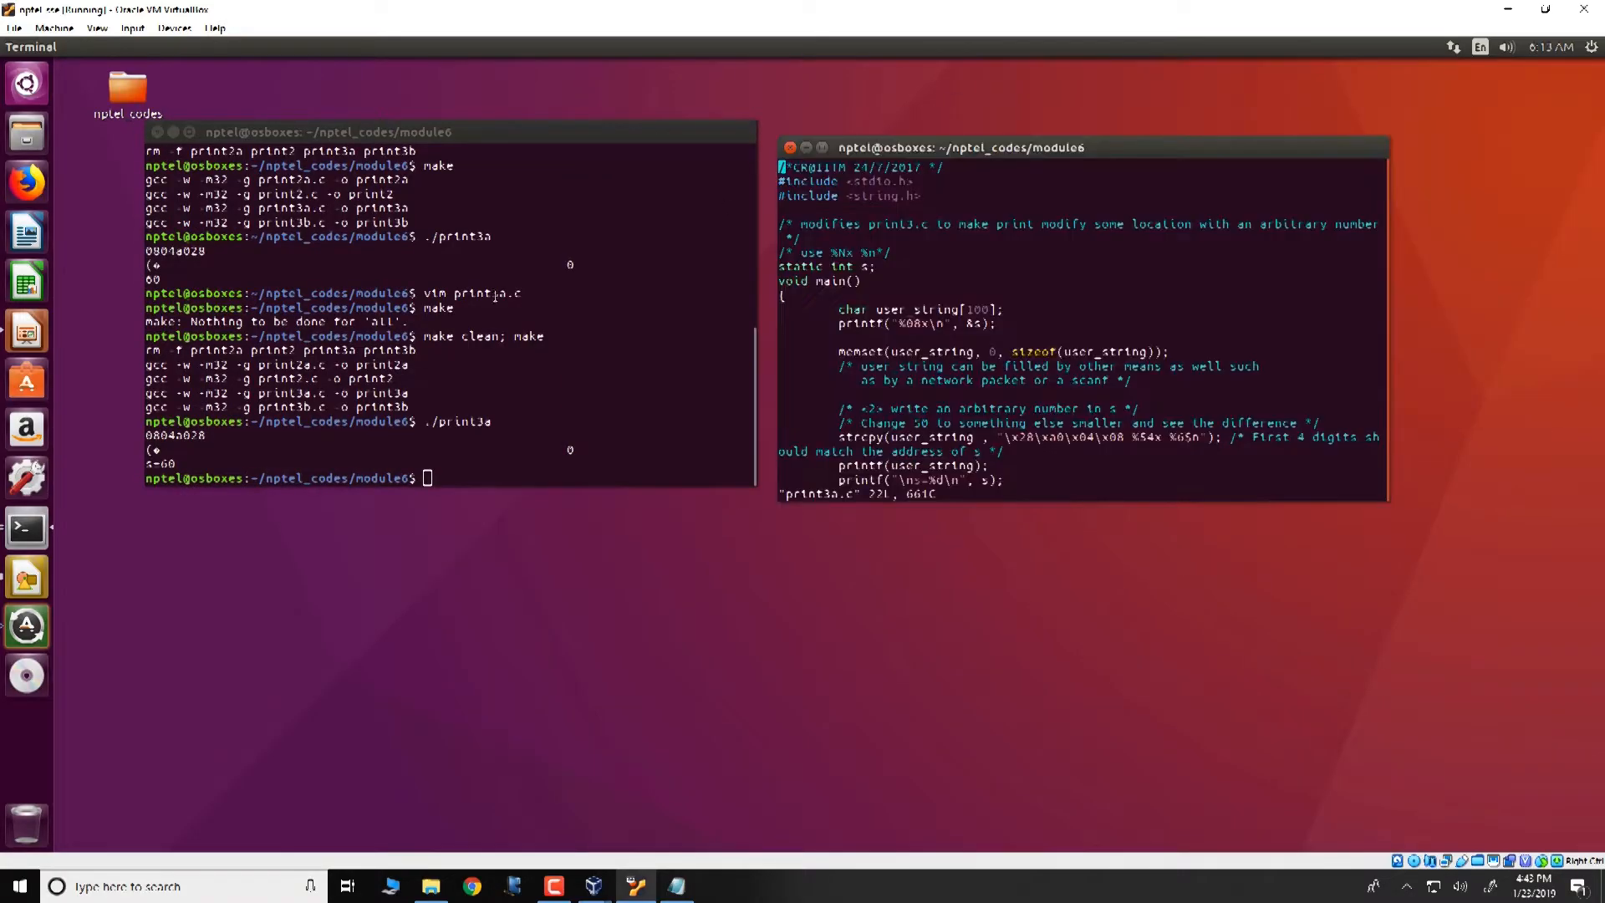
# - Start gdb on ./print3a, break at line 20 and run to the breakpoint
pyautogui.write('./')
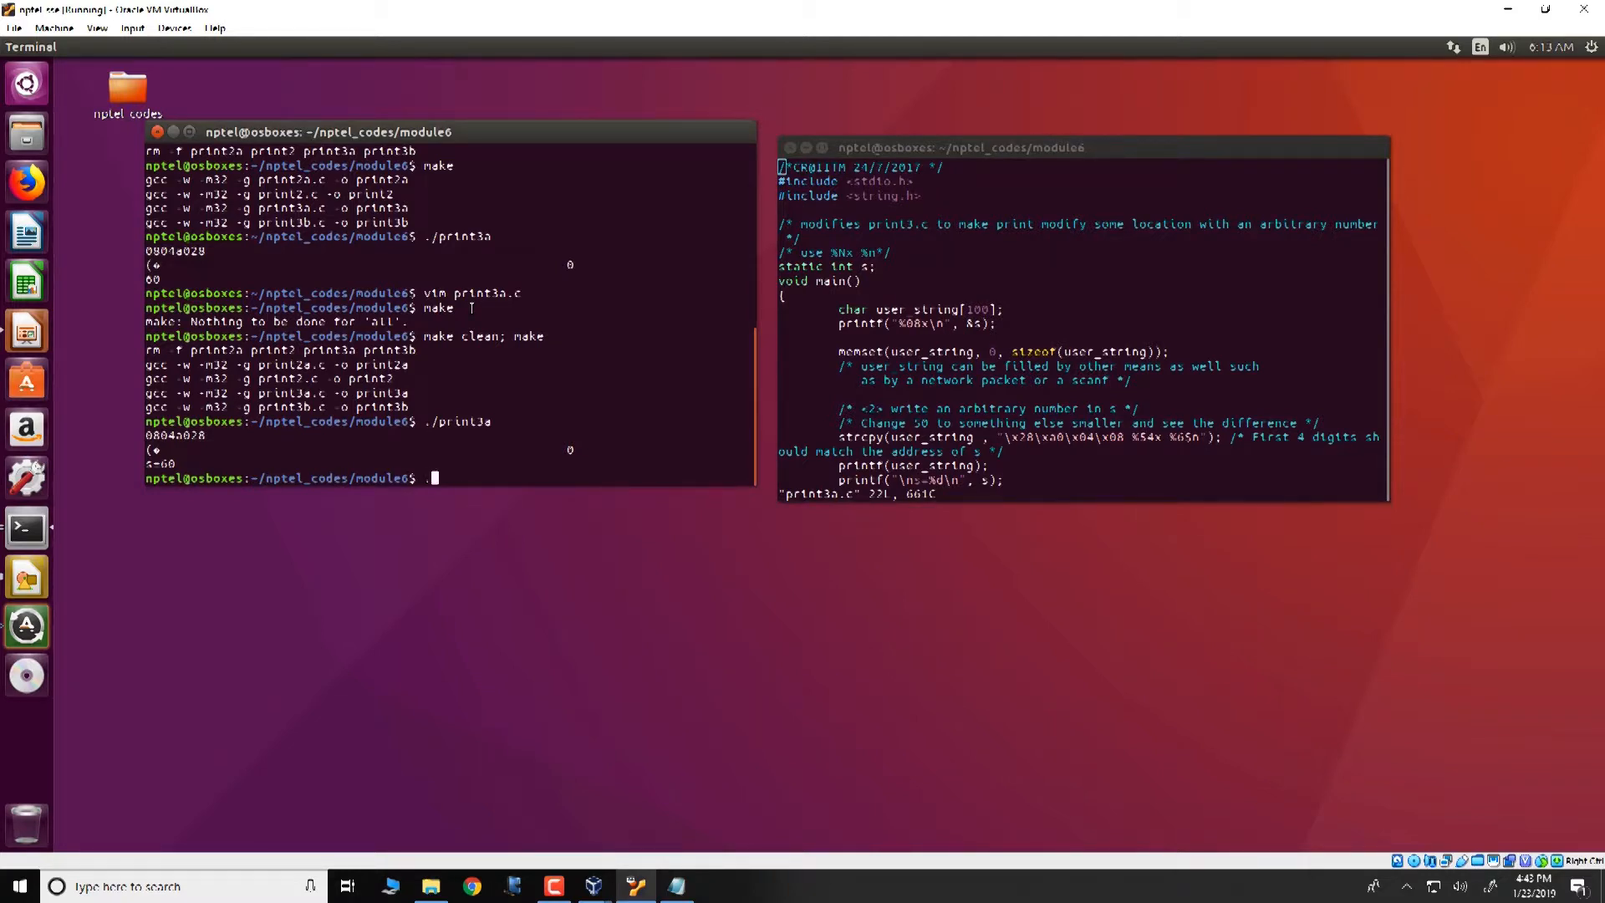
pyautogui.write('gdb')
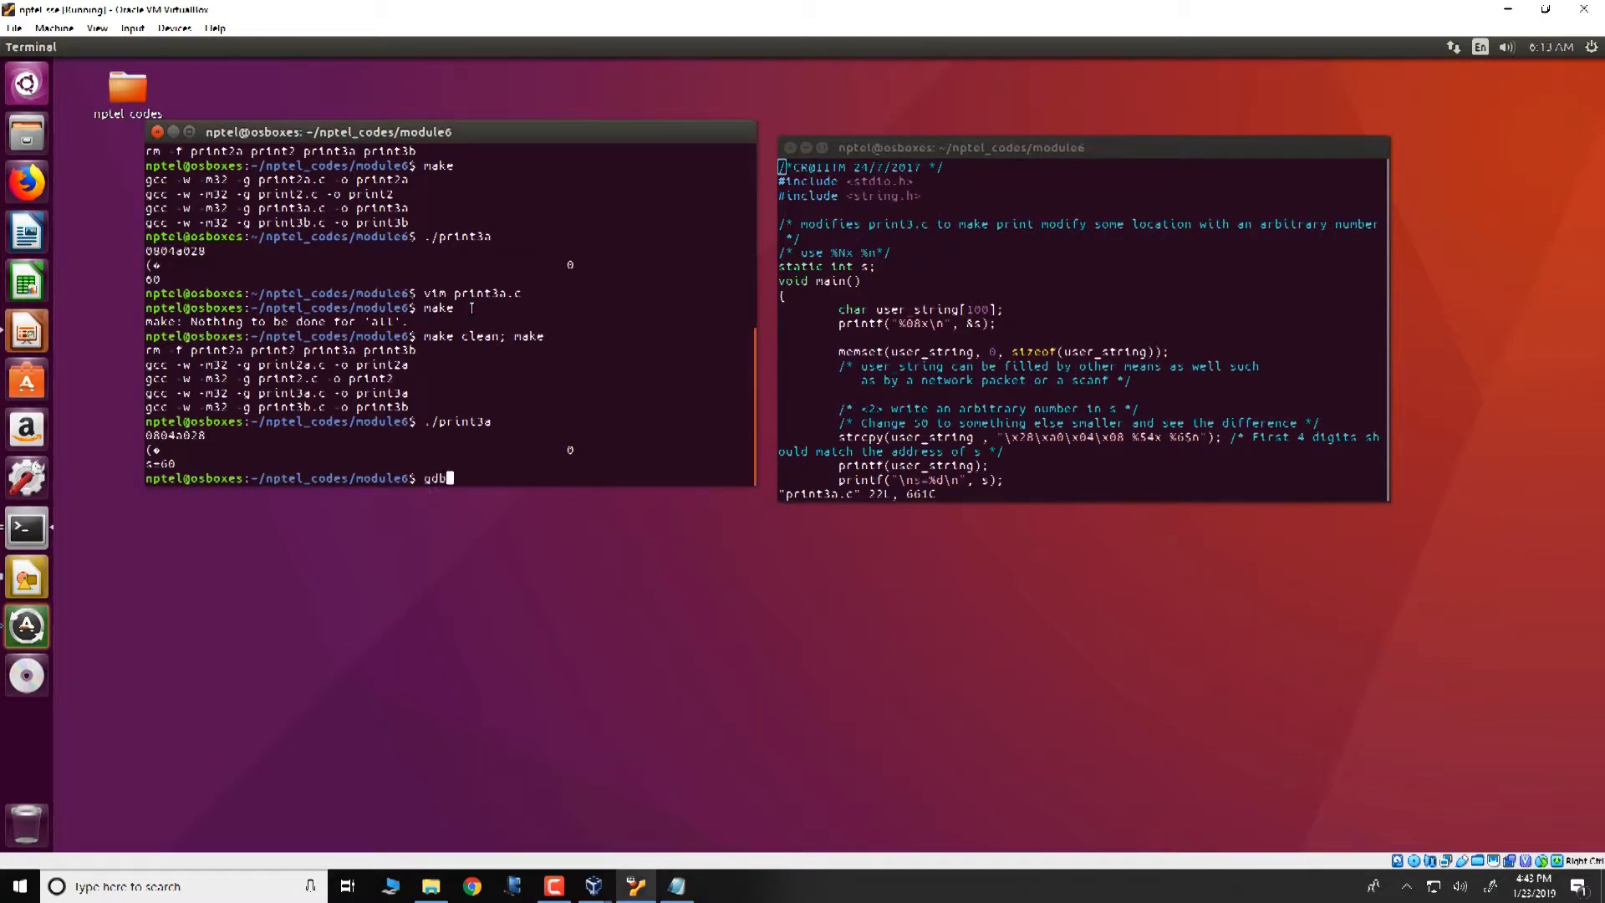
pyautogui.write('./print3a')
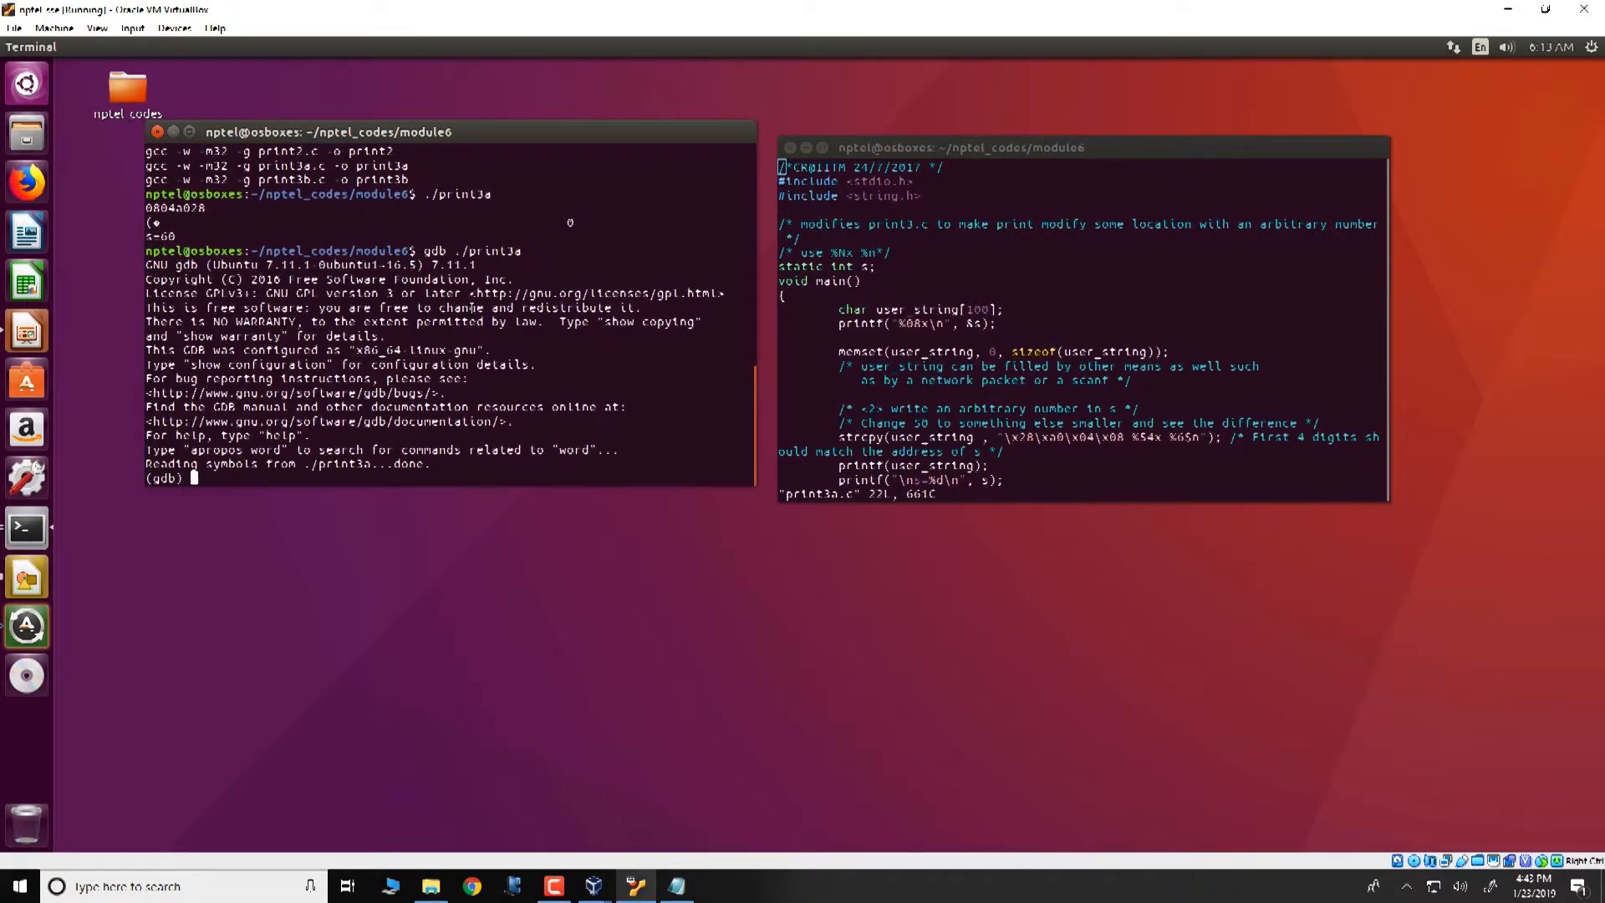
pyautogui.write('b')
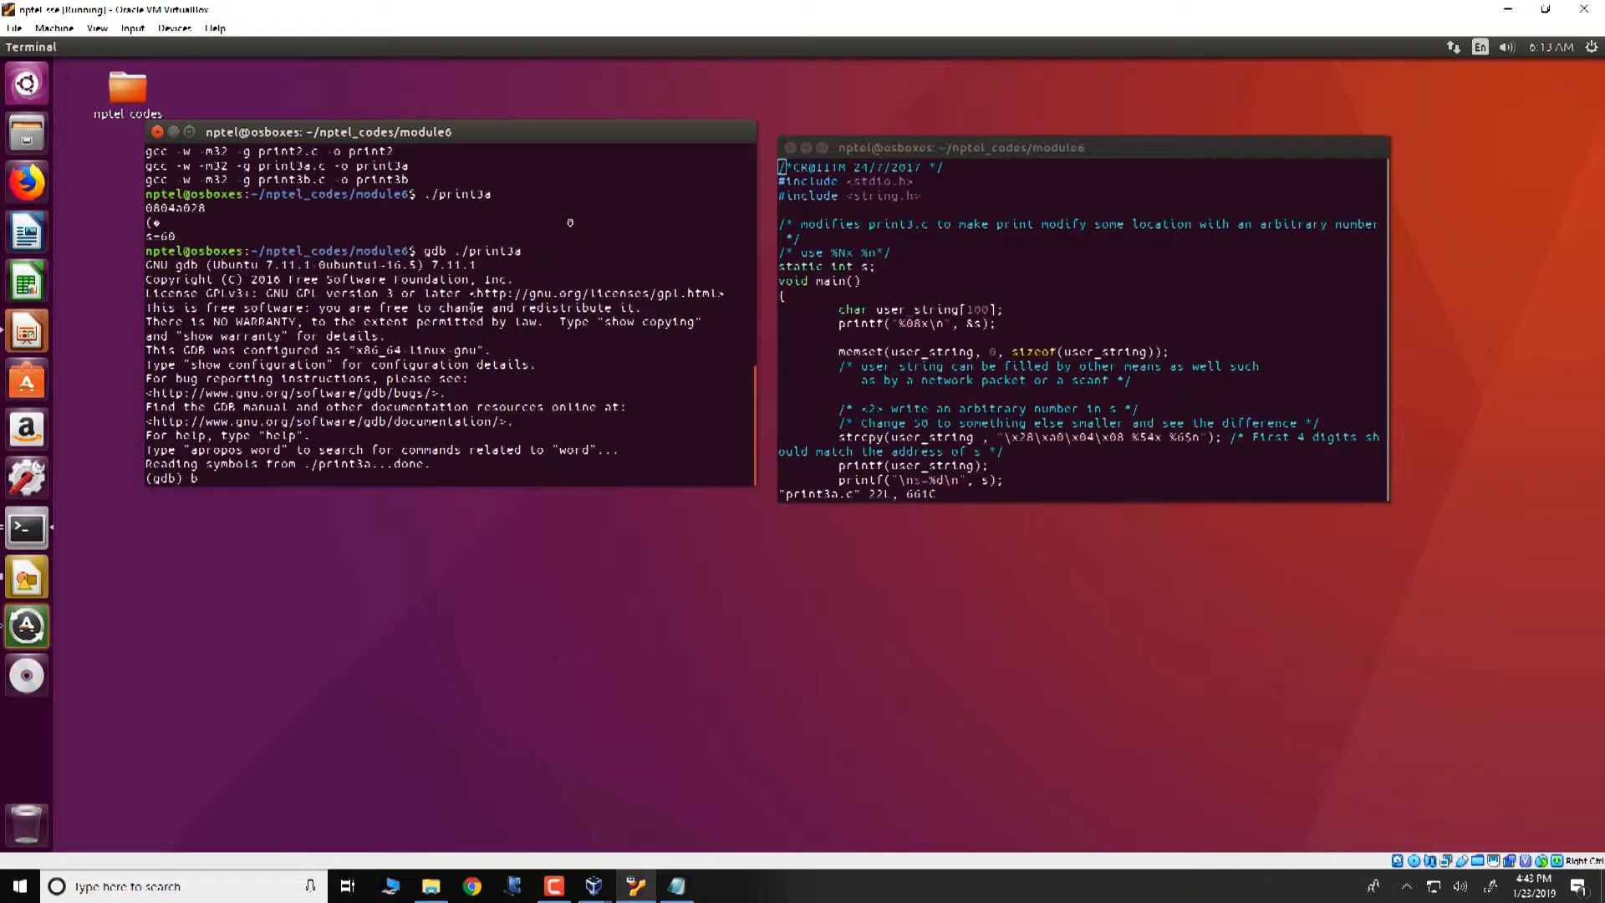
pyautogui.write('20')
pyautogui.write('r')
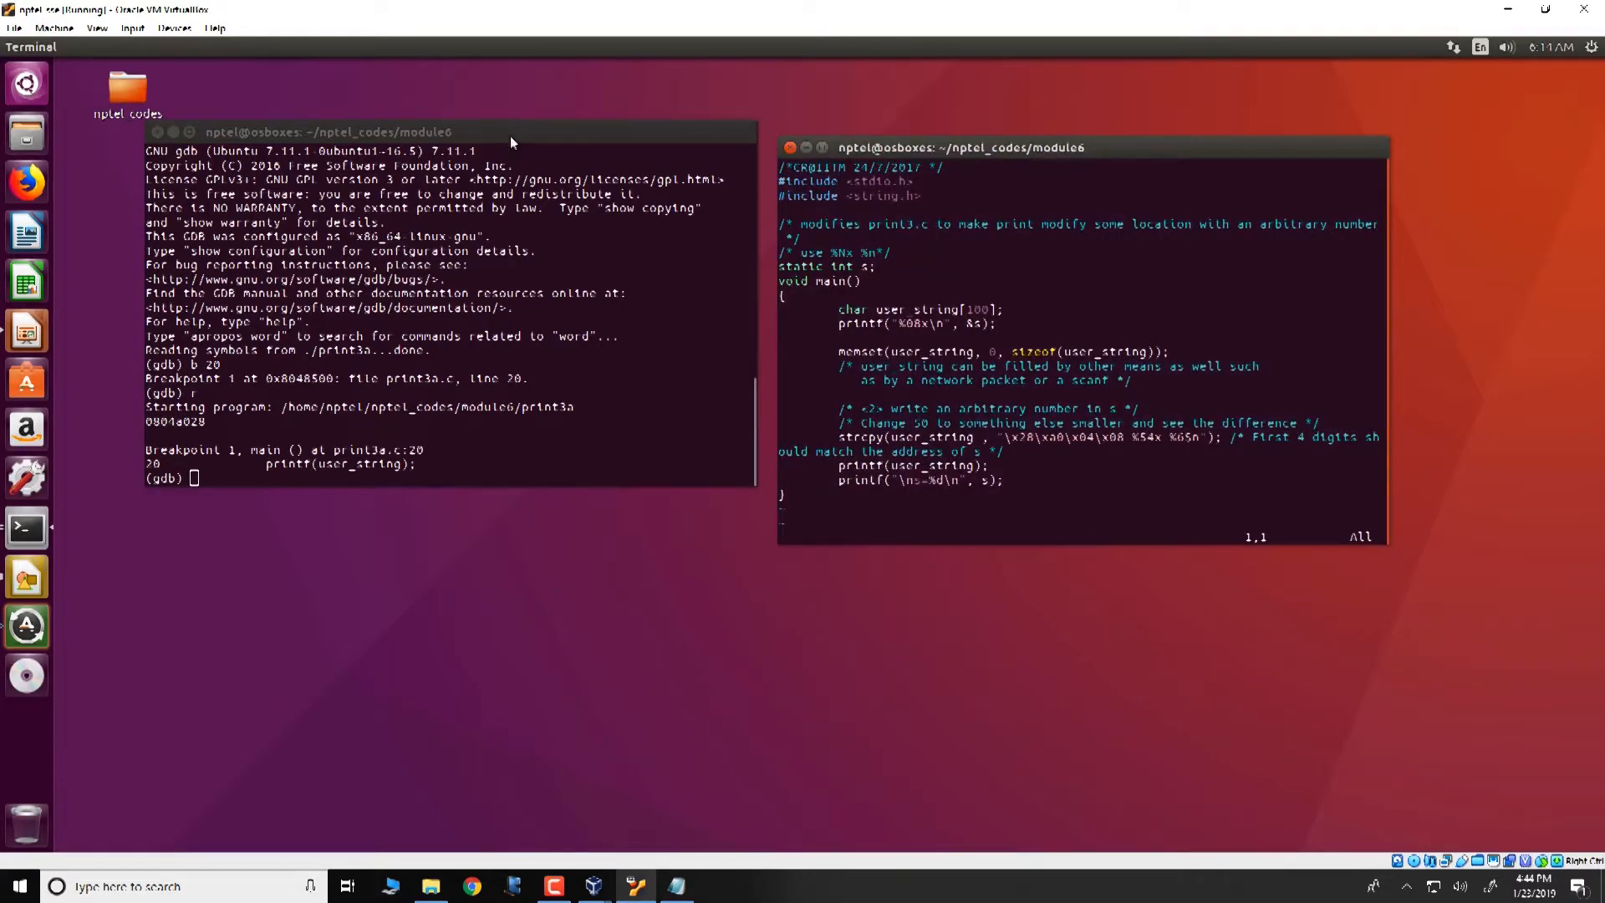
# - Disassemble main in gdb, page through the listing and quit the pager
pyautogui.write('dt')
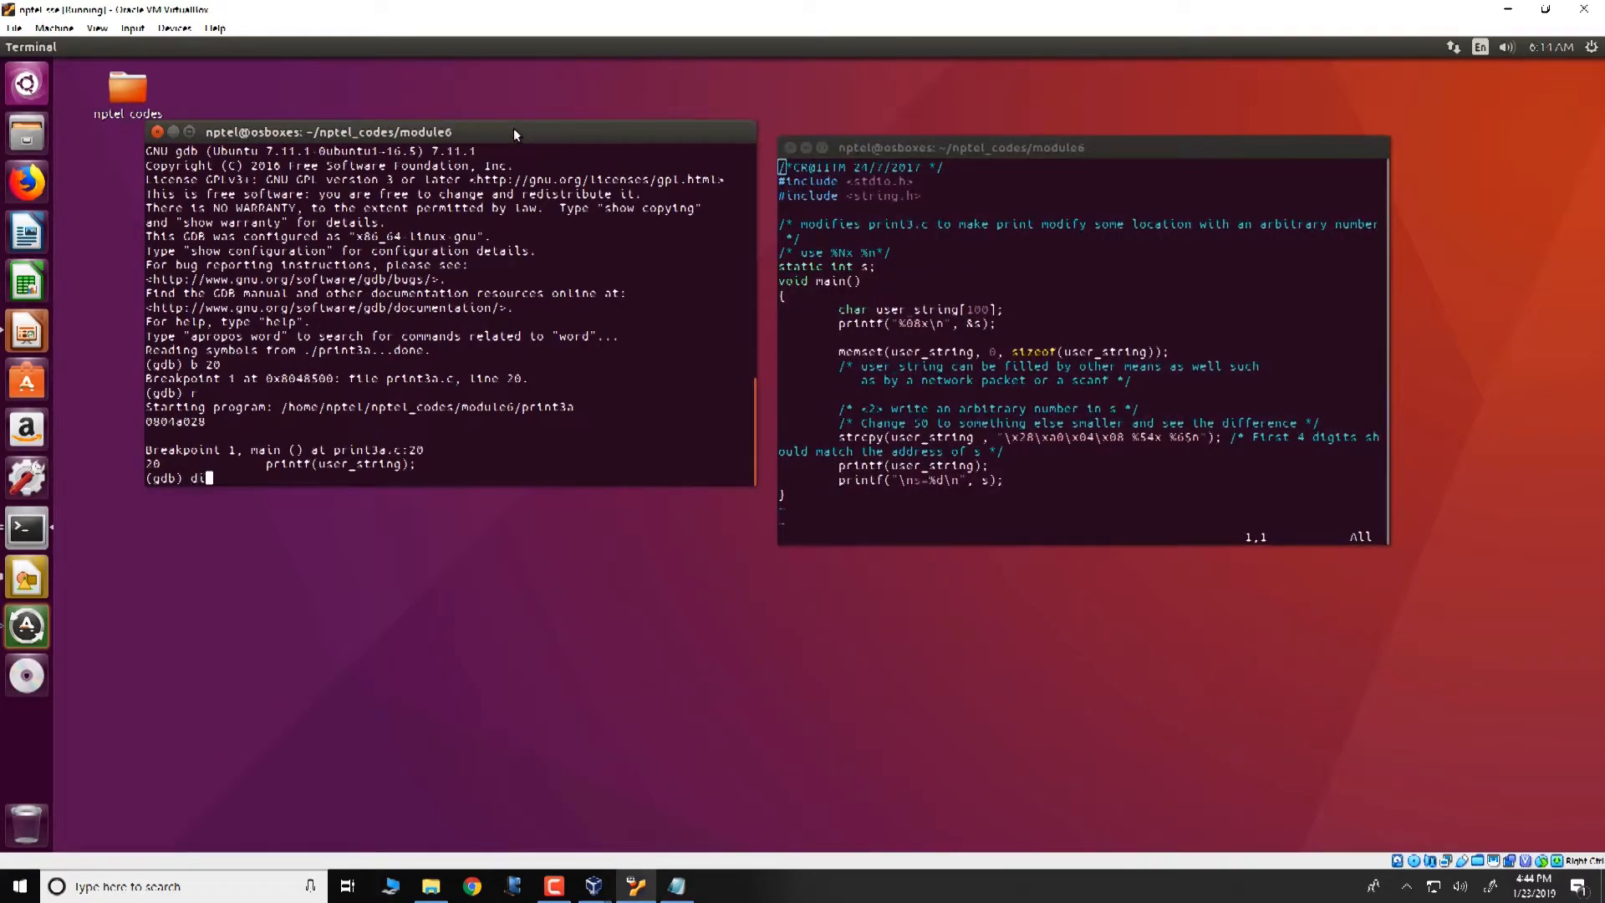
pyautogui.press('Return')
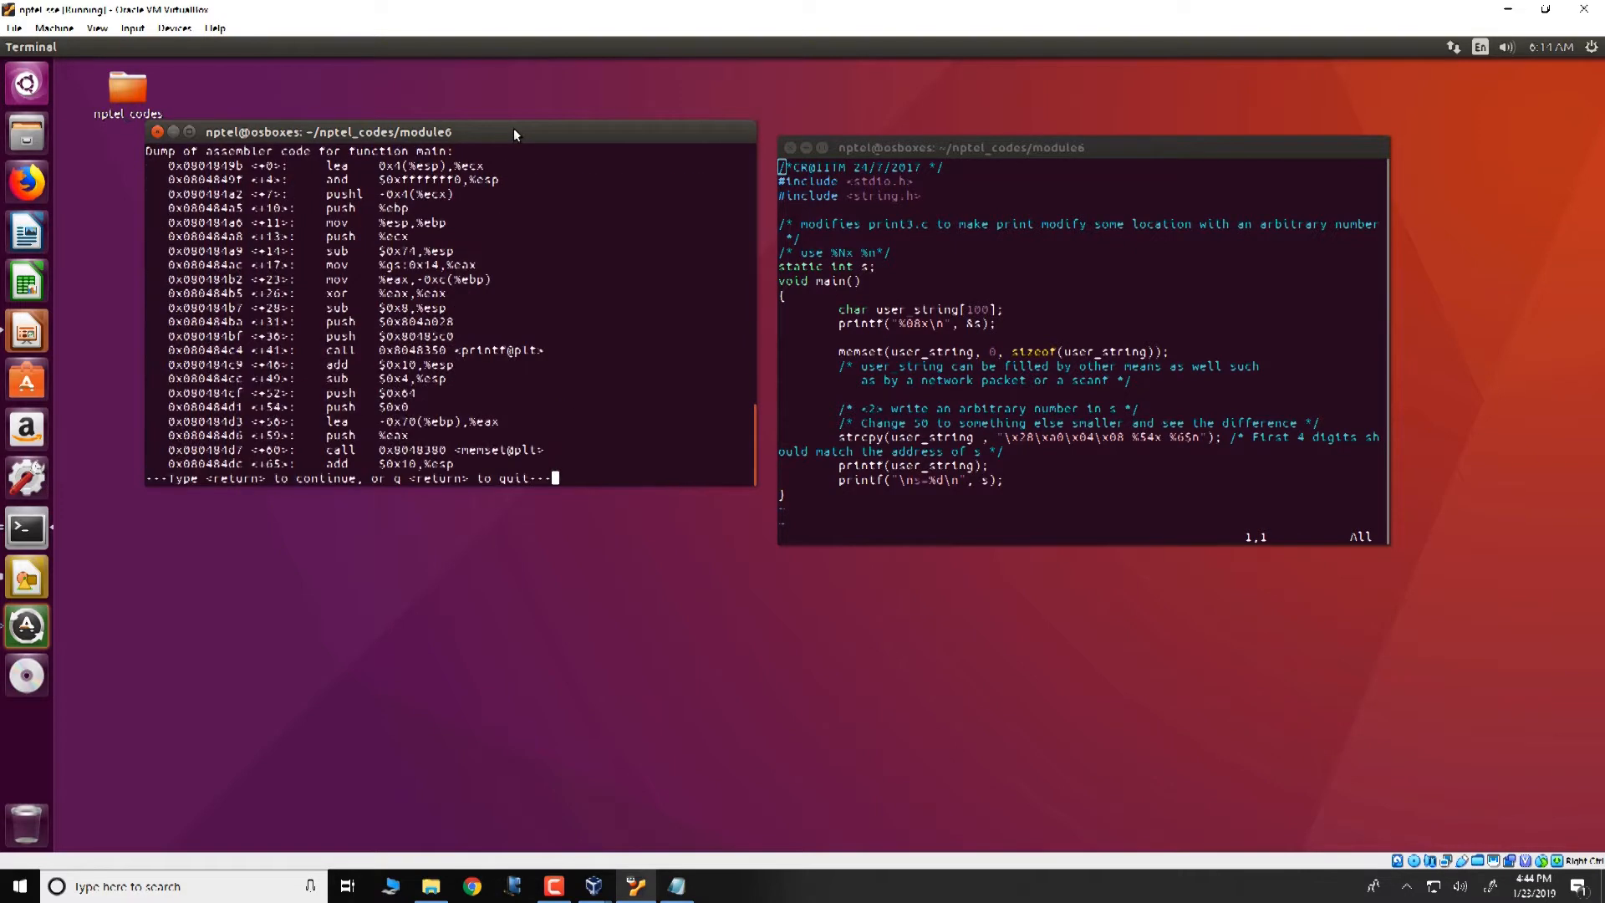
pyautogui.press('Return')
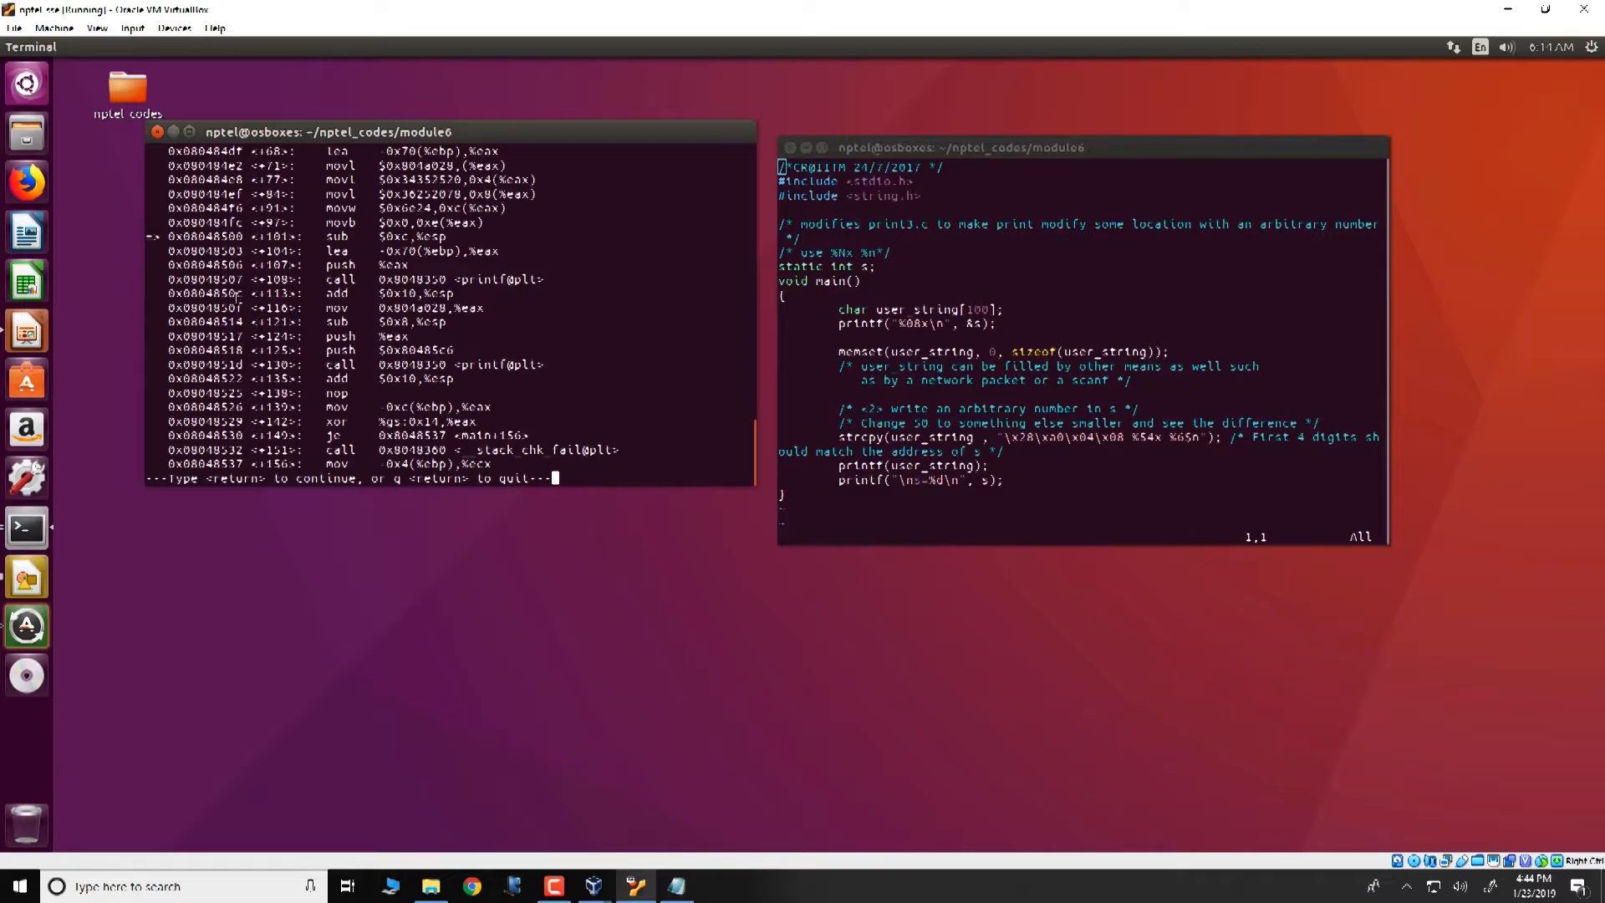
pyautogui.write('q')
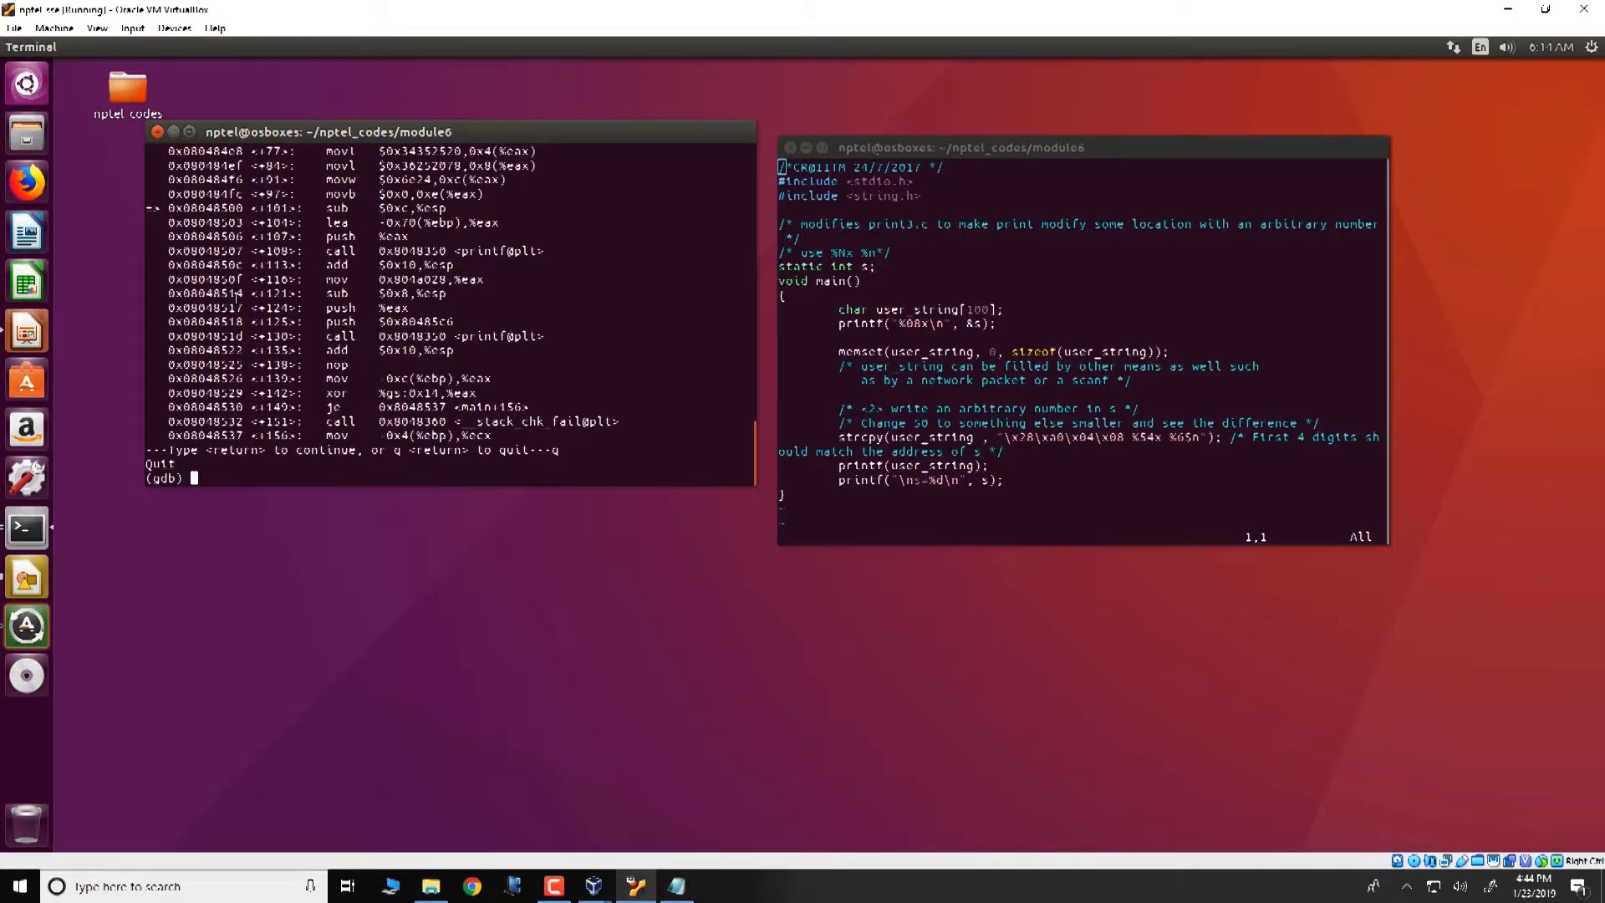
# - Print &s in hex with p/x, which gdb reports as 0x804a028
pyautogui.write('p/x &s')
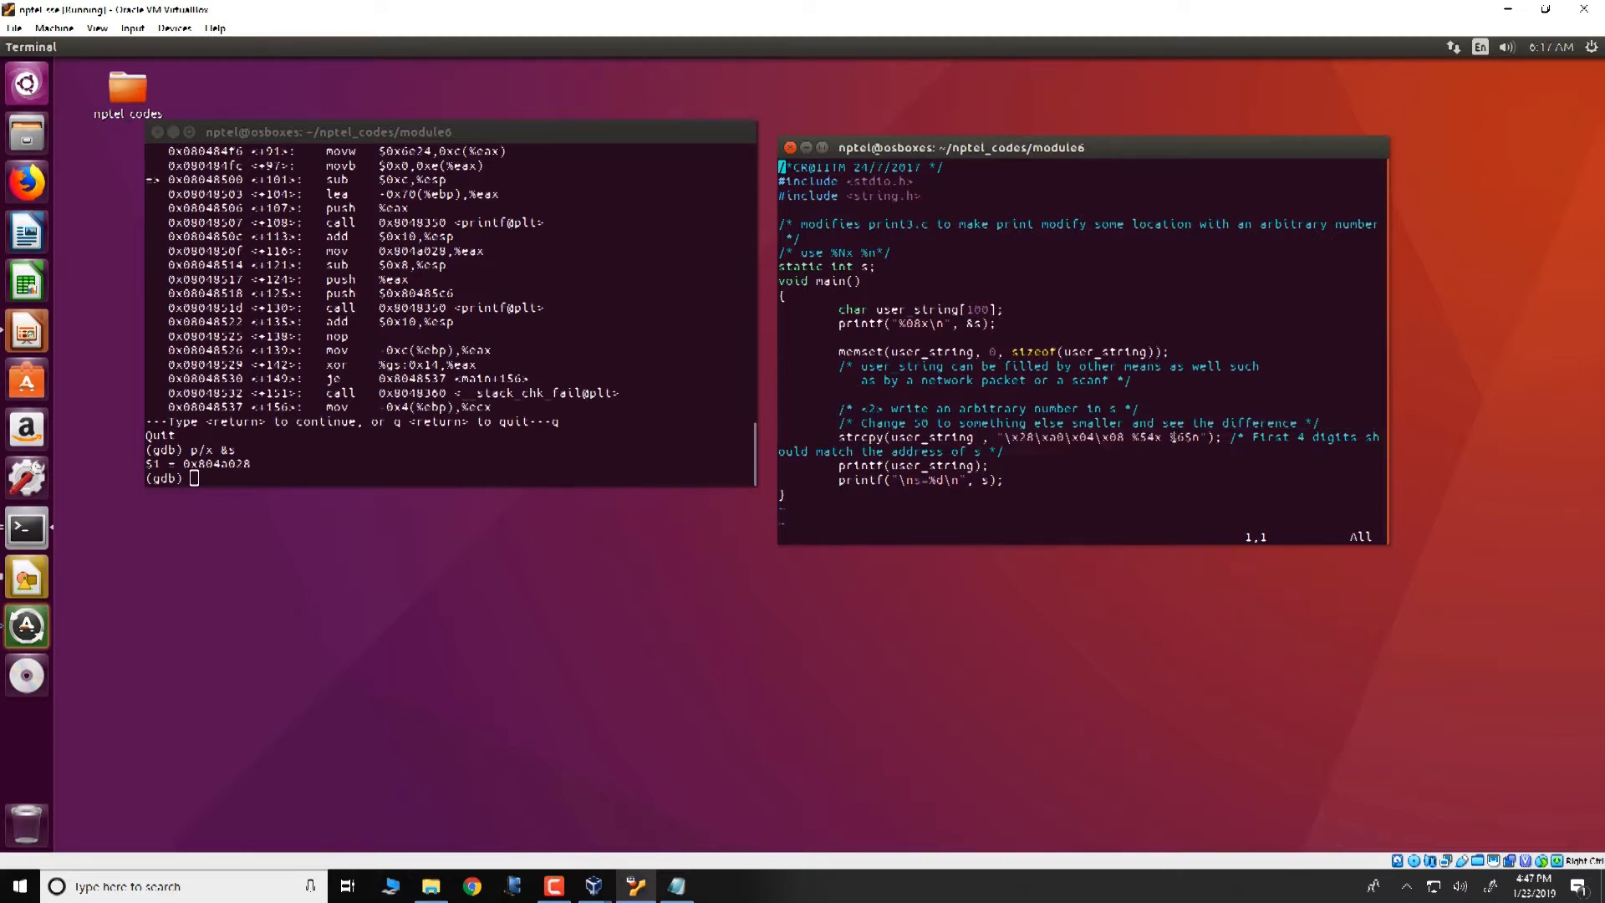
# - Highlight %6$n in the strcpy exploit string, then begin an si command in gdb
pyautogui.doubleClick(1173, 438)
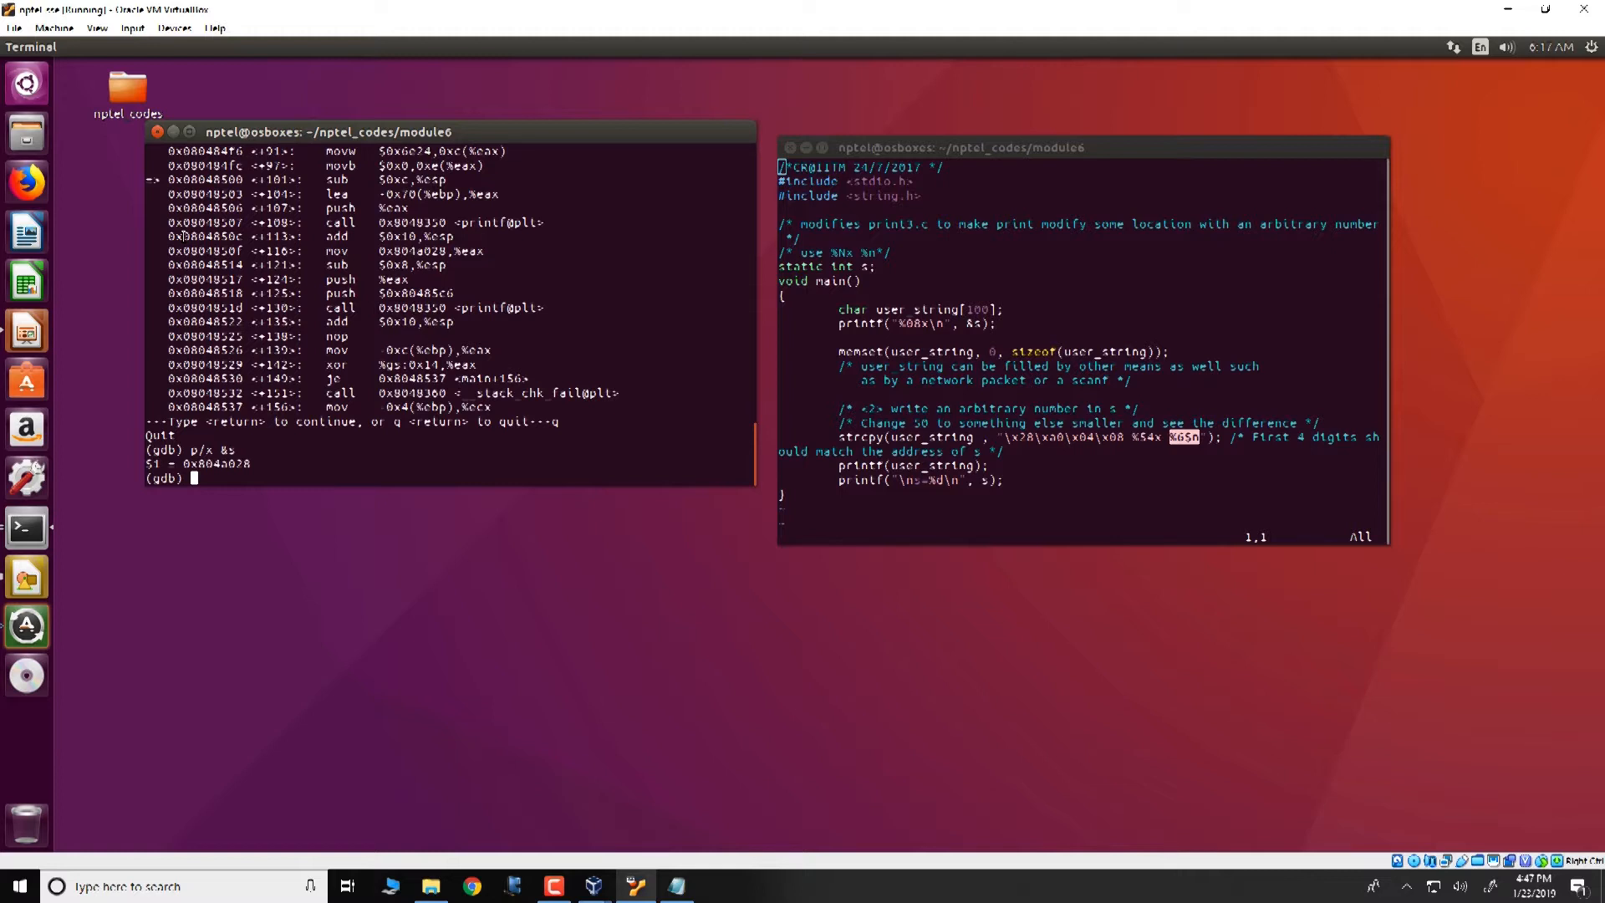
pyautogui.write('si')
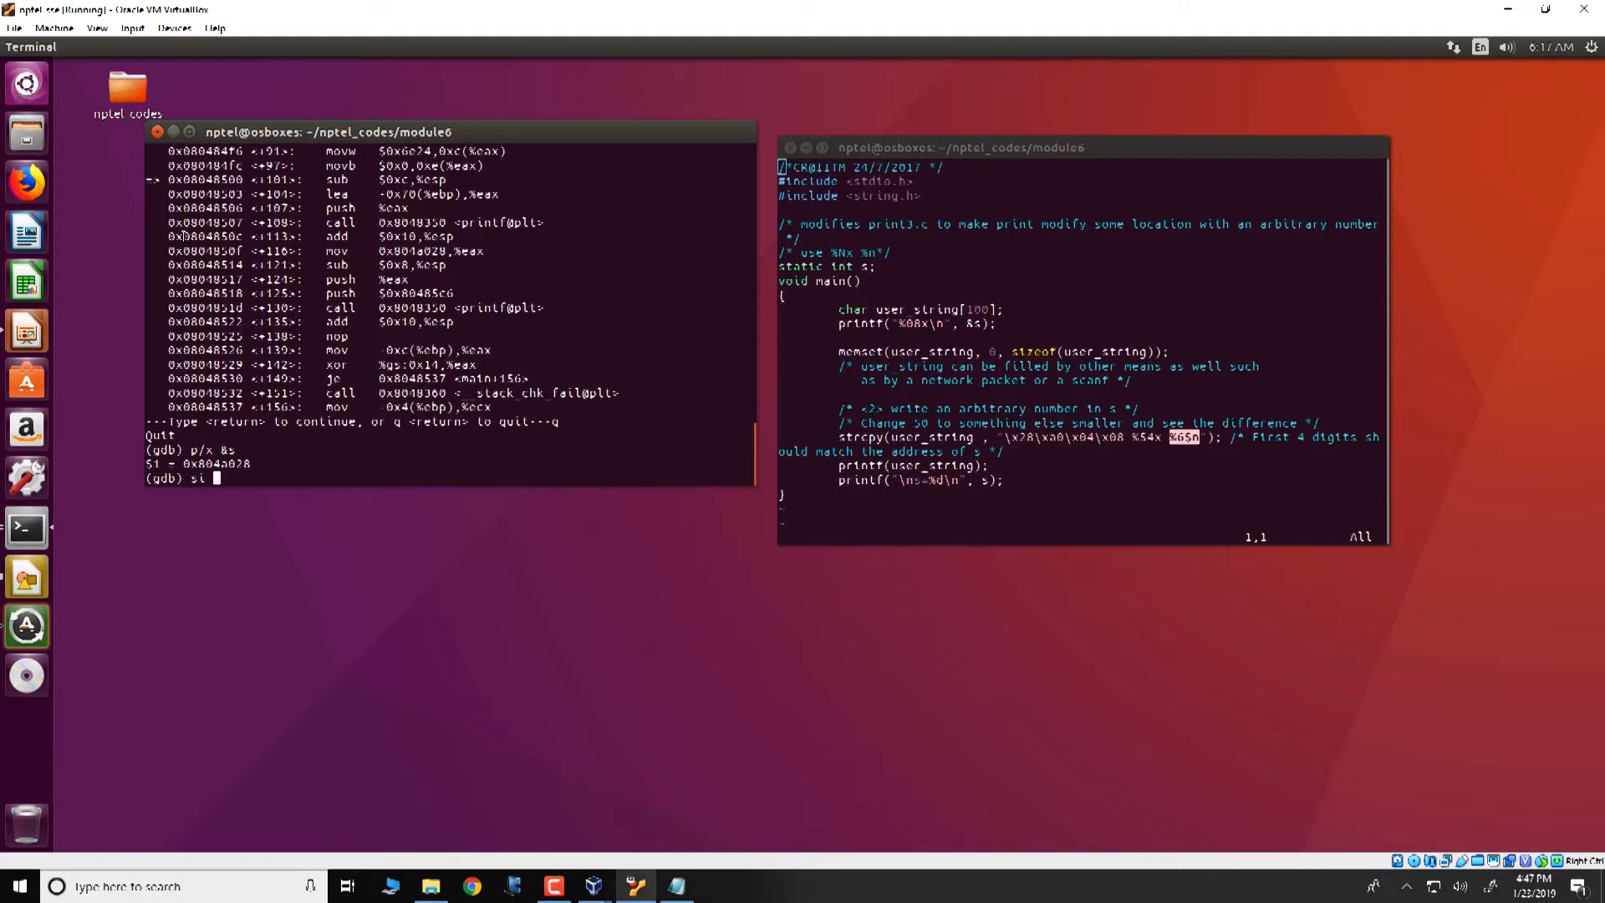
# - Step 4 instructions into printf@plt, then one more into libc's printf
pyautogui.write('4')
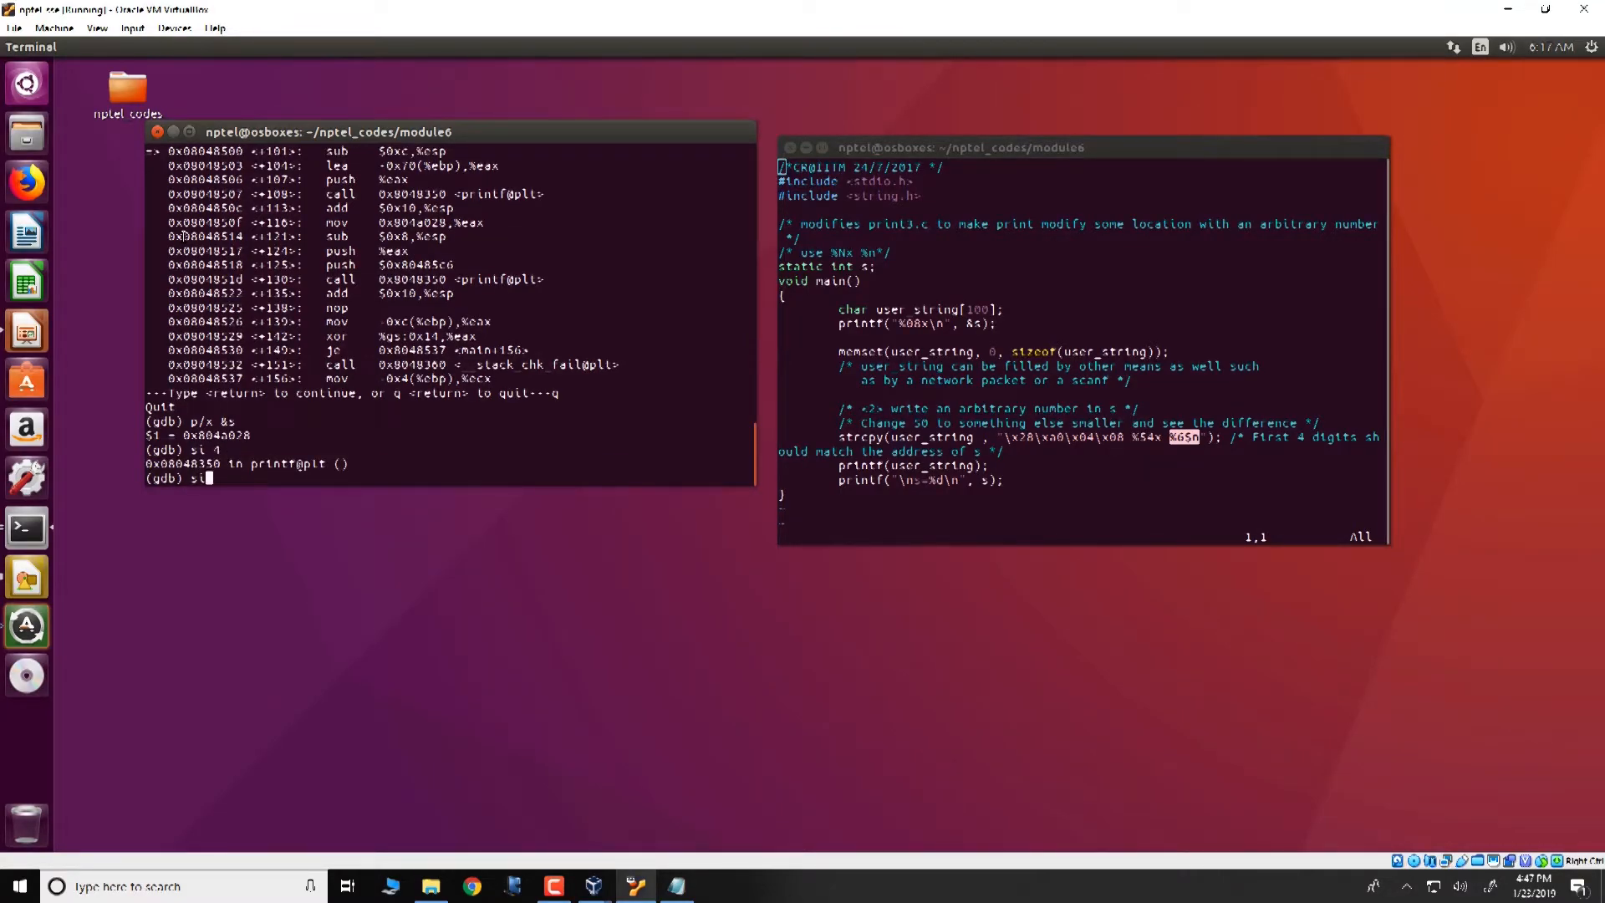
pyautogui.press('Return')
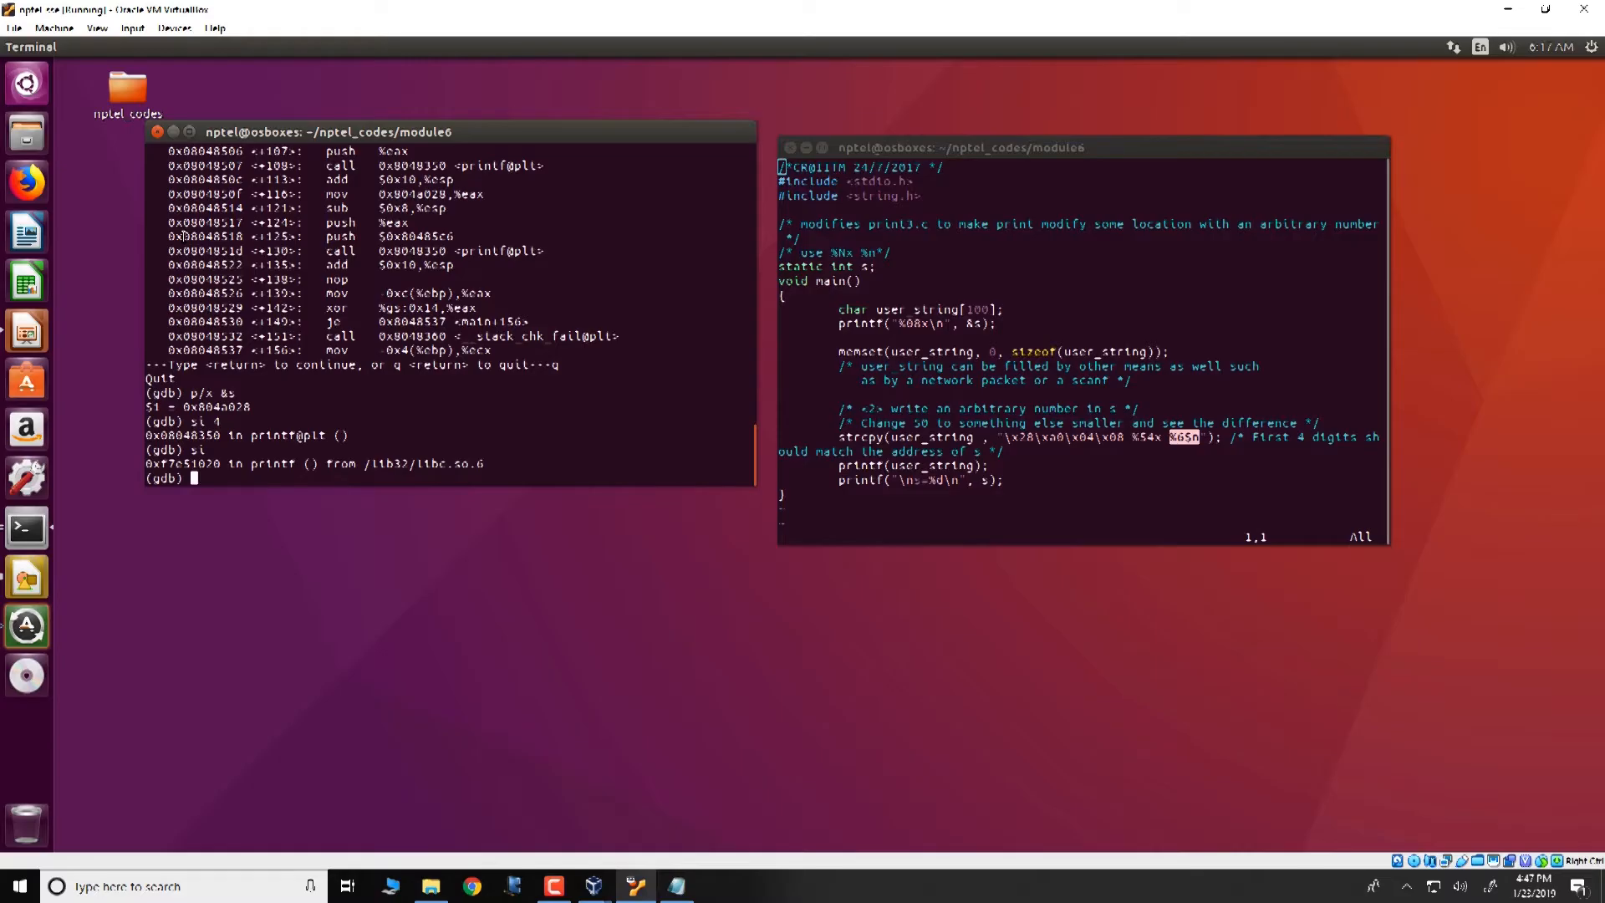
# - Dump 30 hex words at $esp with x/30x, revealing 0x0804a028, the address of s
pyautogui.write('x/30x $esp')
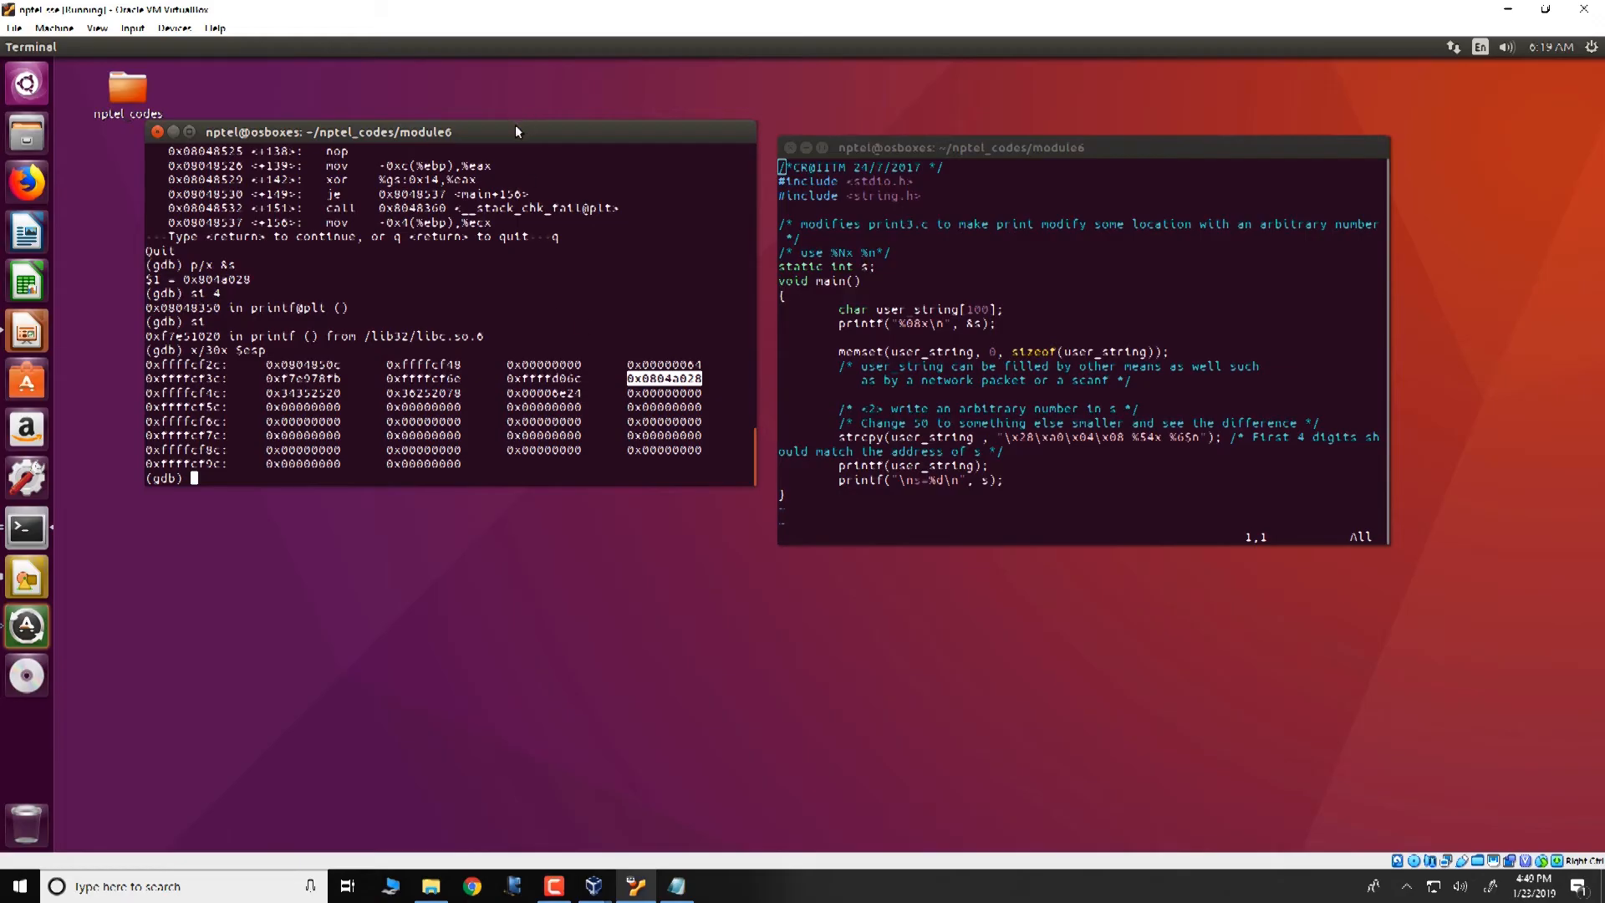
# - Continue execution with 'c' so print3a prints s=60 and exits normally
pyautogui.write('c')
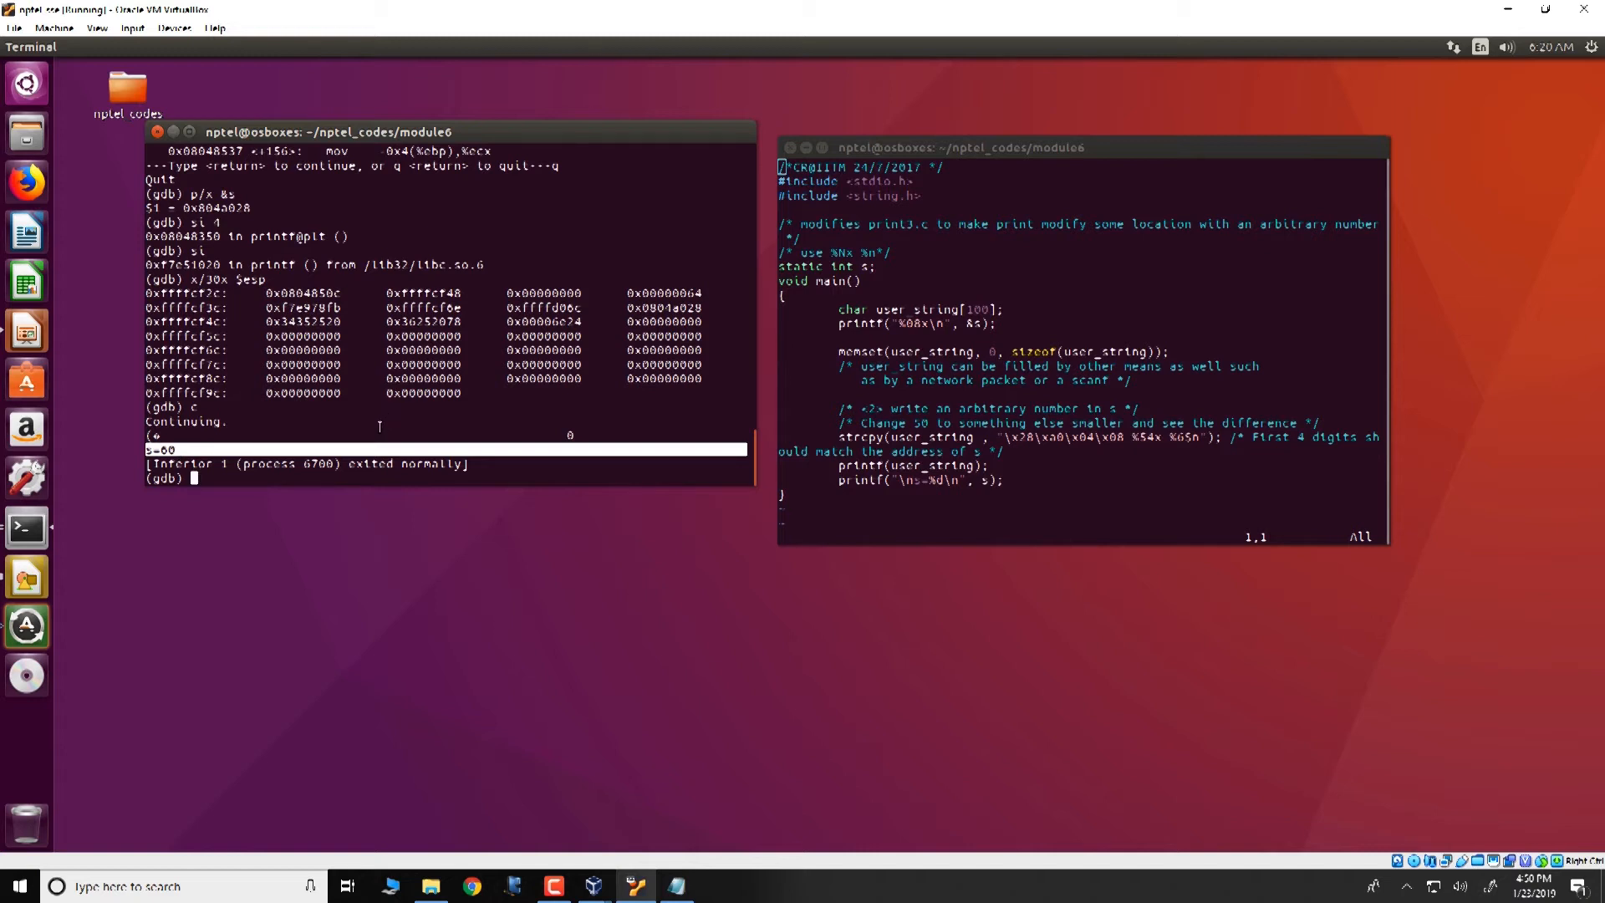
pyautogui.moveTo(458, 410)
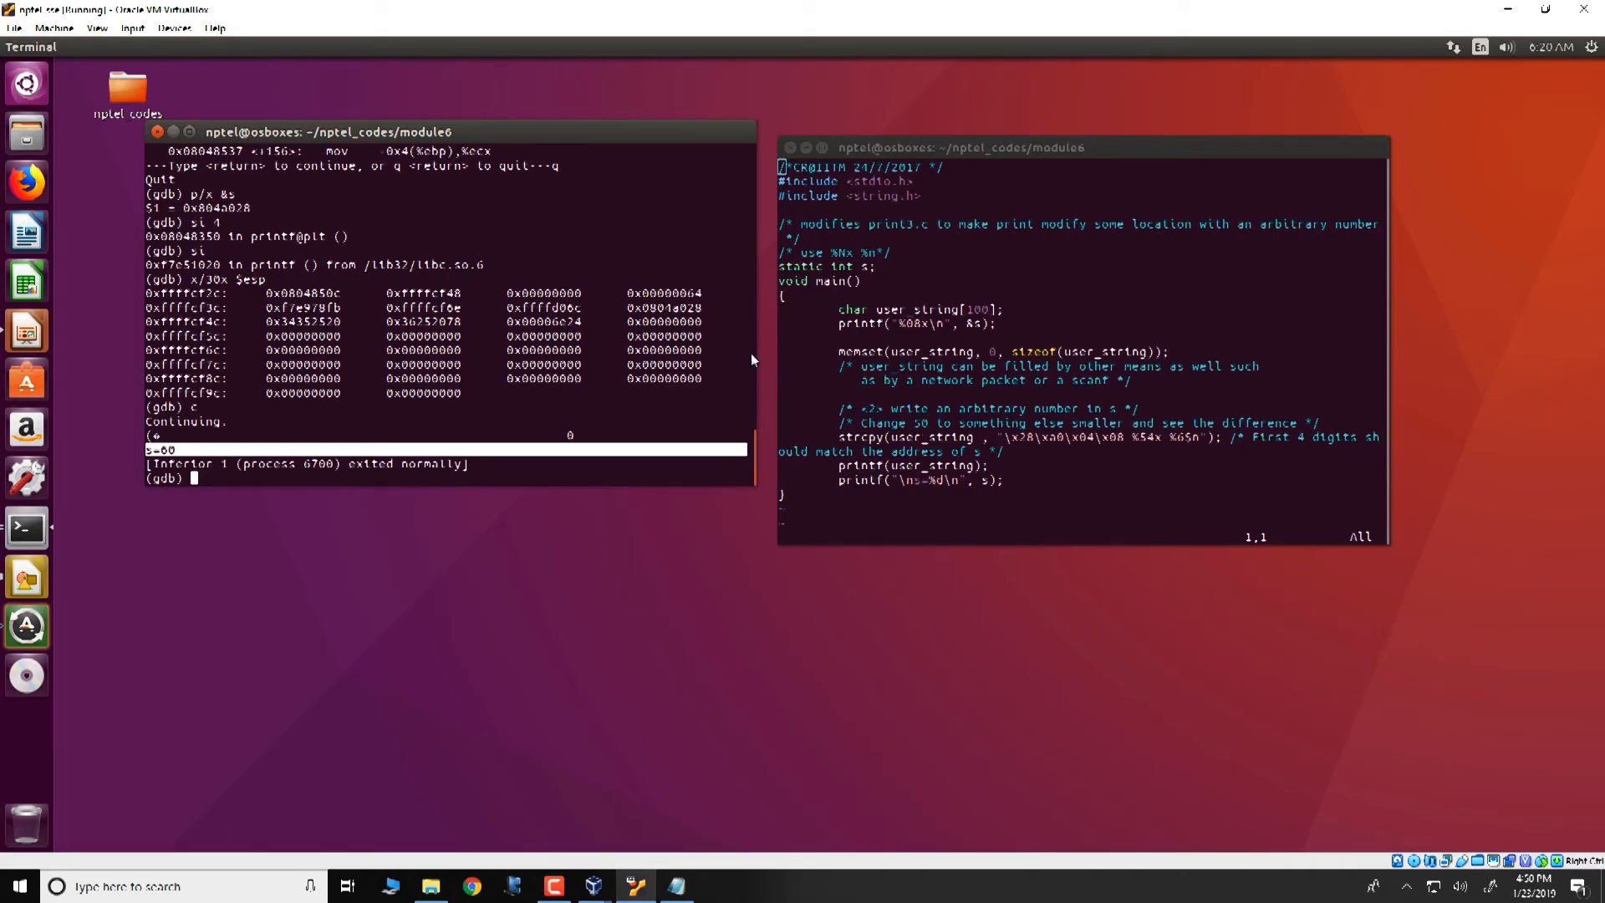
pyautogui.moveTo(754, 344)
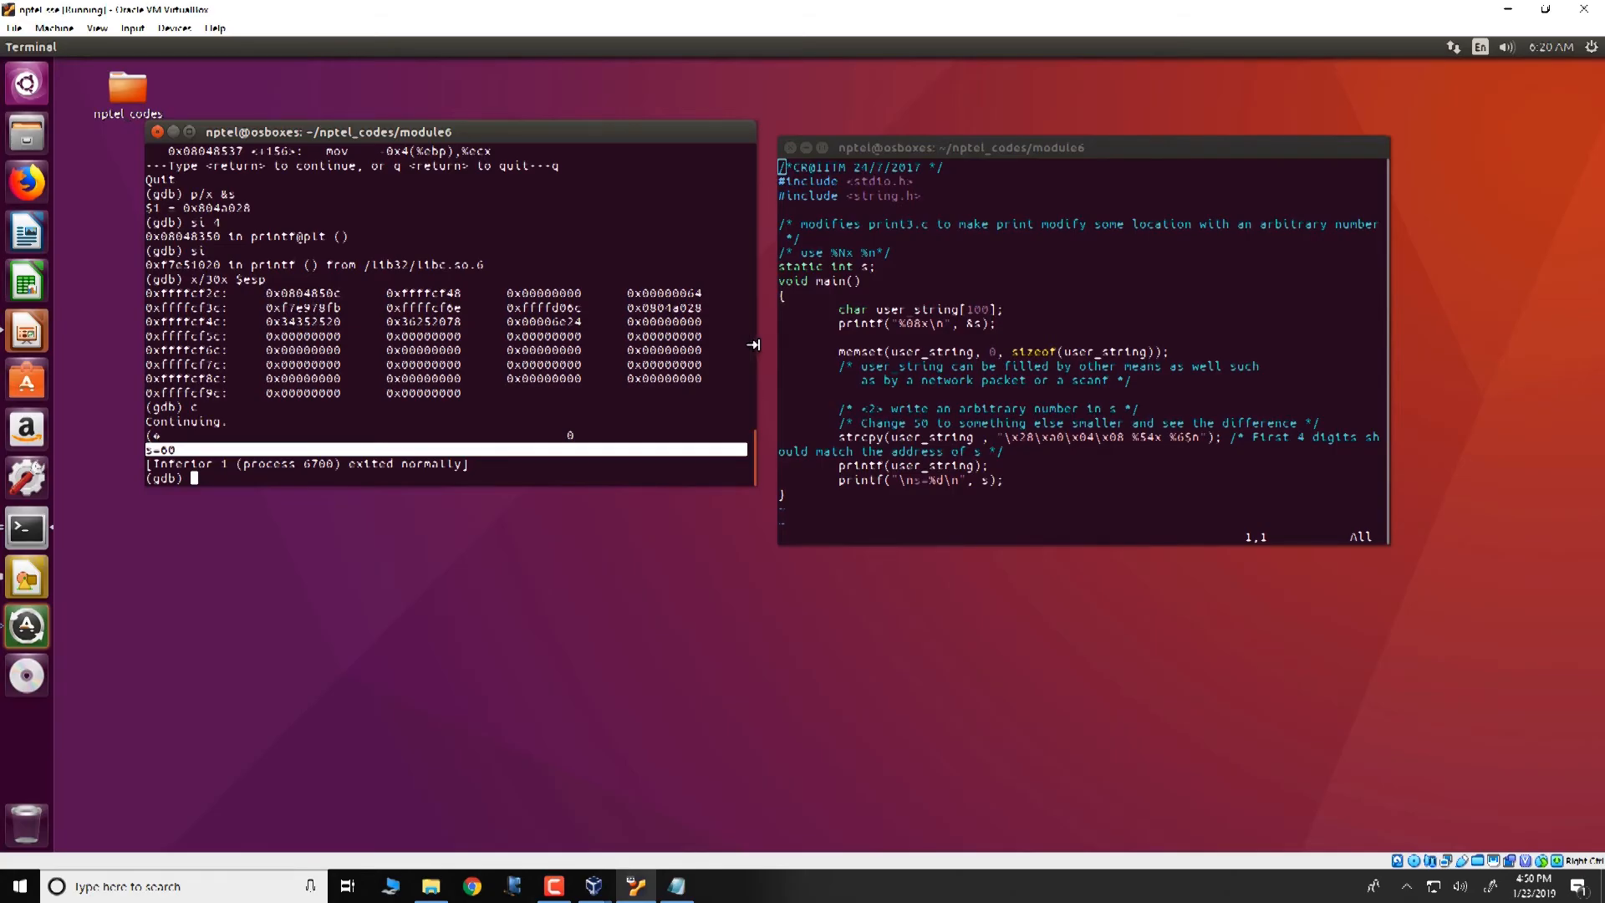